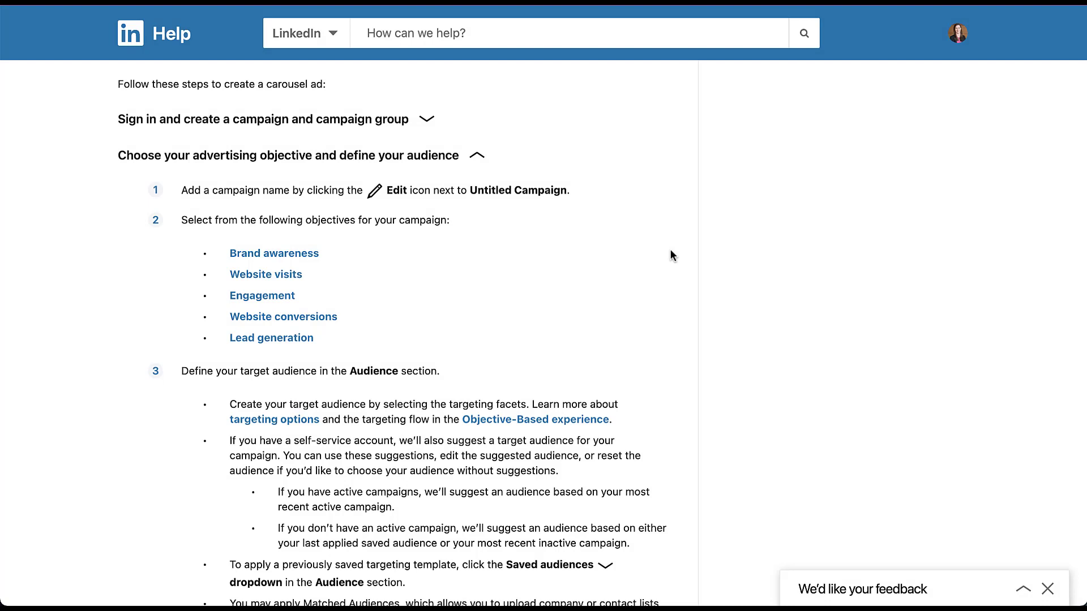
pyautogui.moveTo(504, 271)
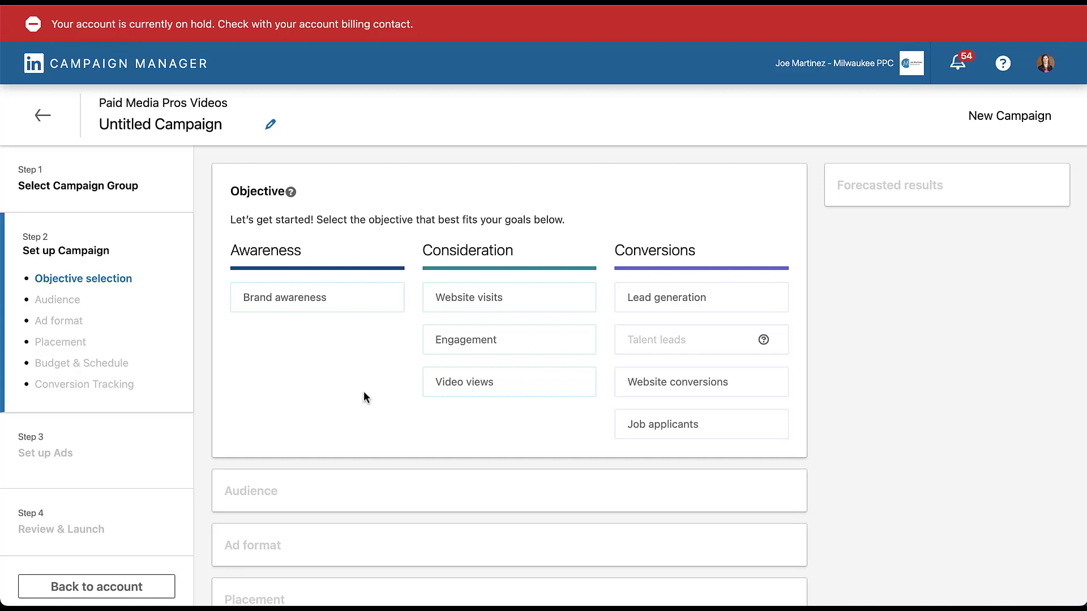
pyautogui.moveTo(502, 408)
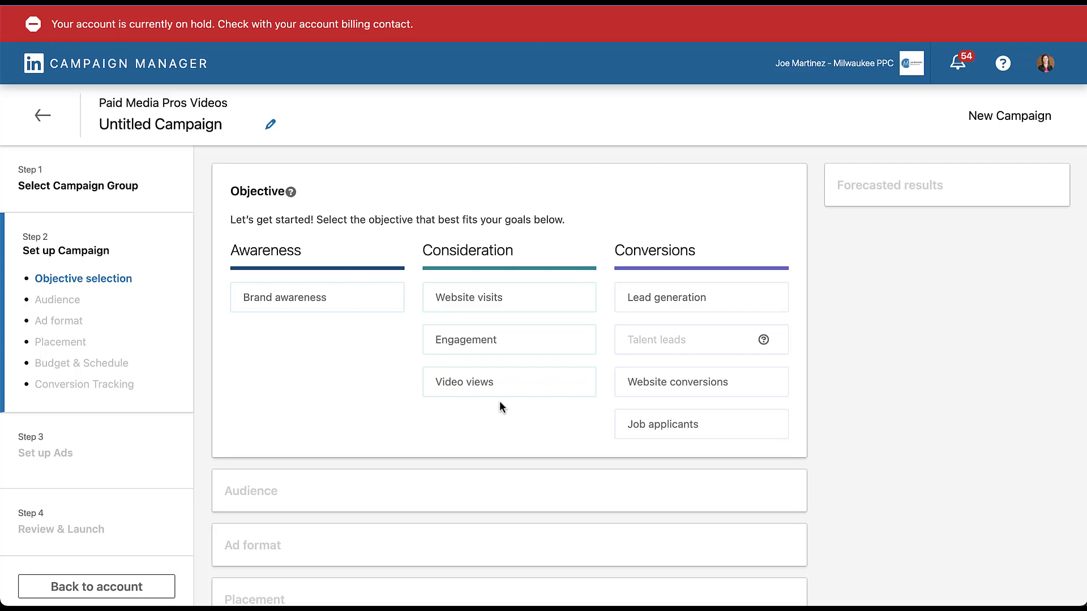
pyautogui.moveTo(800, 346)
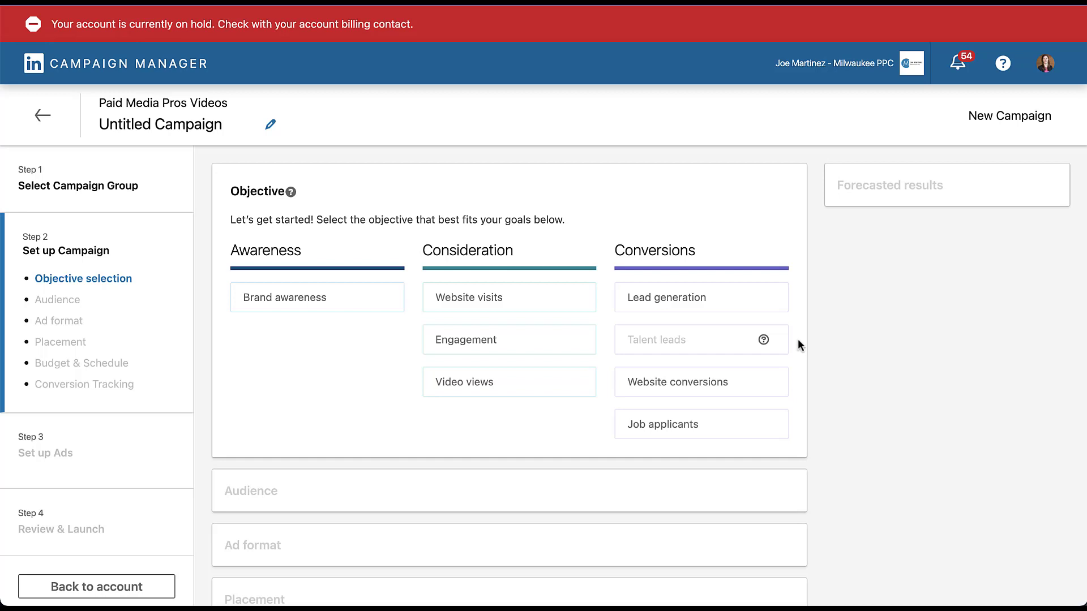
pyautogui.moveTo(802, 428)
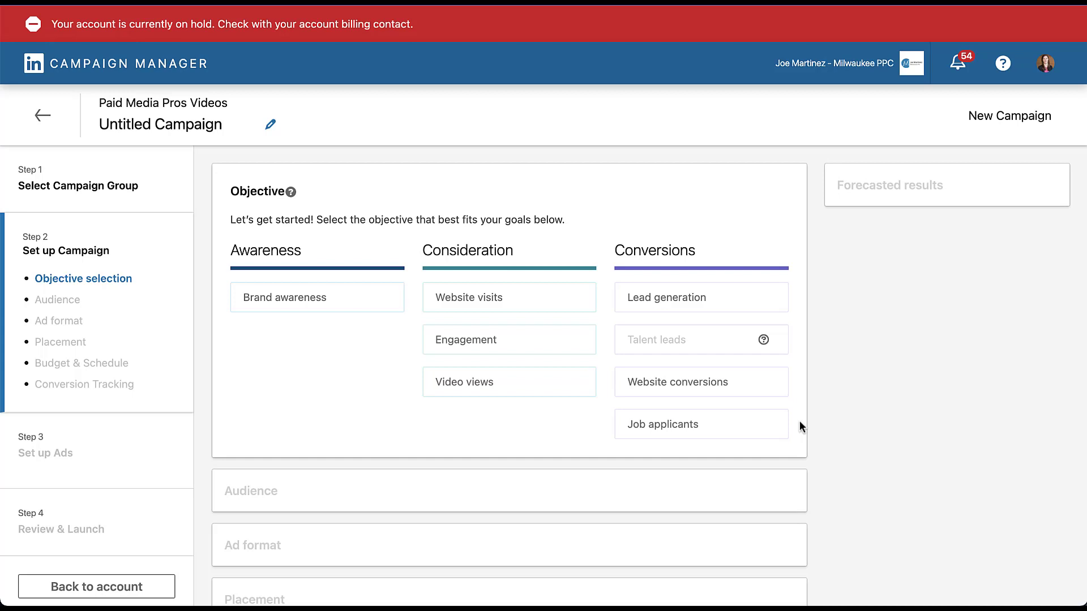
pyautogui.moveTo(802, 390)
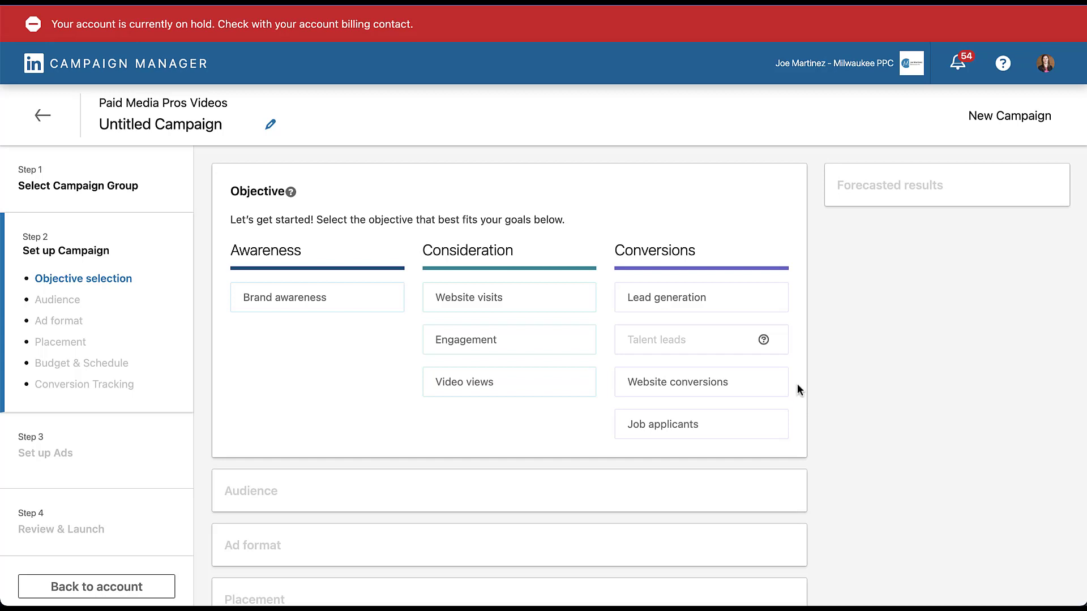
pyautogui.moveTo(796, 309)
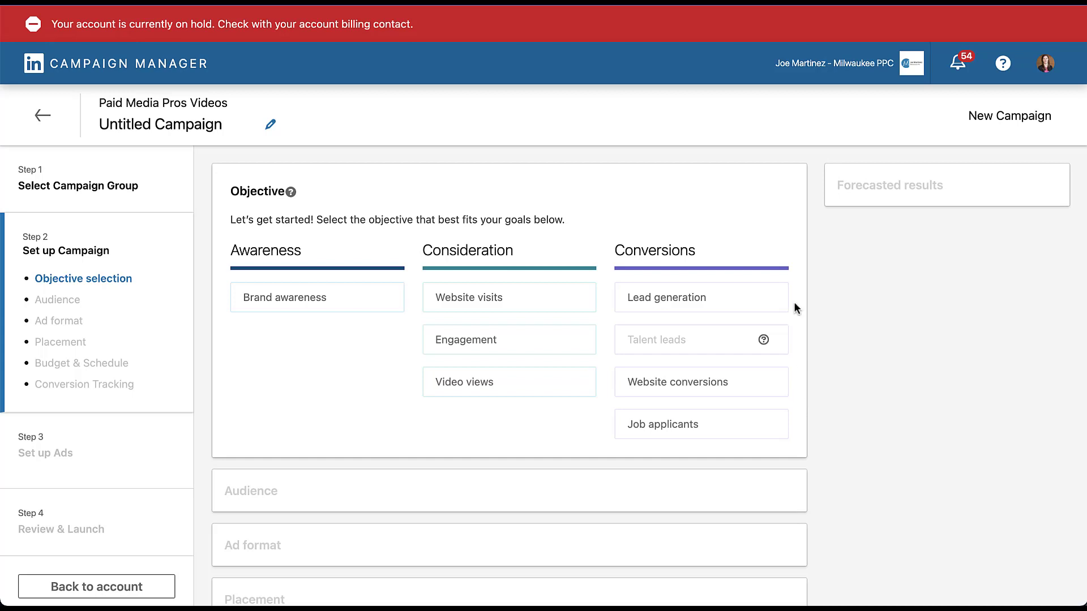
pyautogui.moveTo(800, 385)
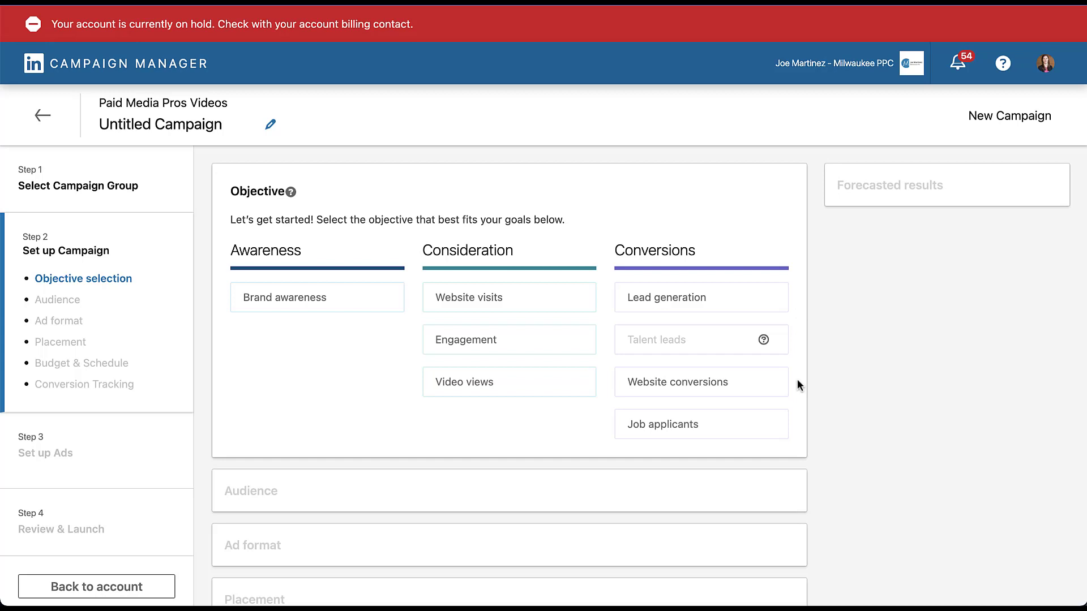
pyautogui.moveTo(701, 382)
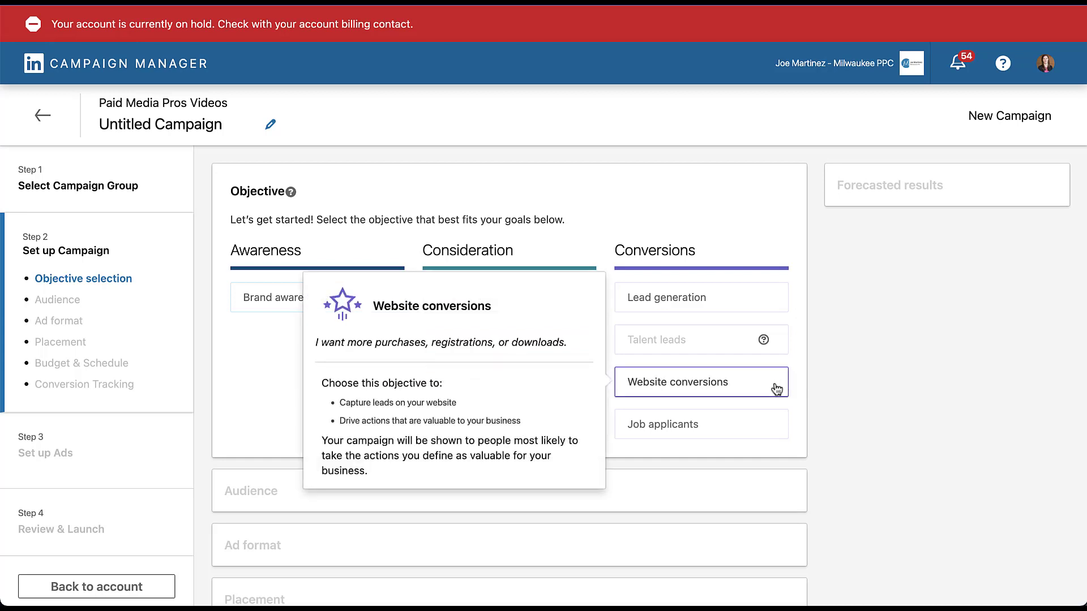
# Step: Choose Website conversions as the campaign objective and move down to the ad format options
pyautogui.click(698, 382)
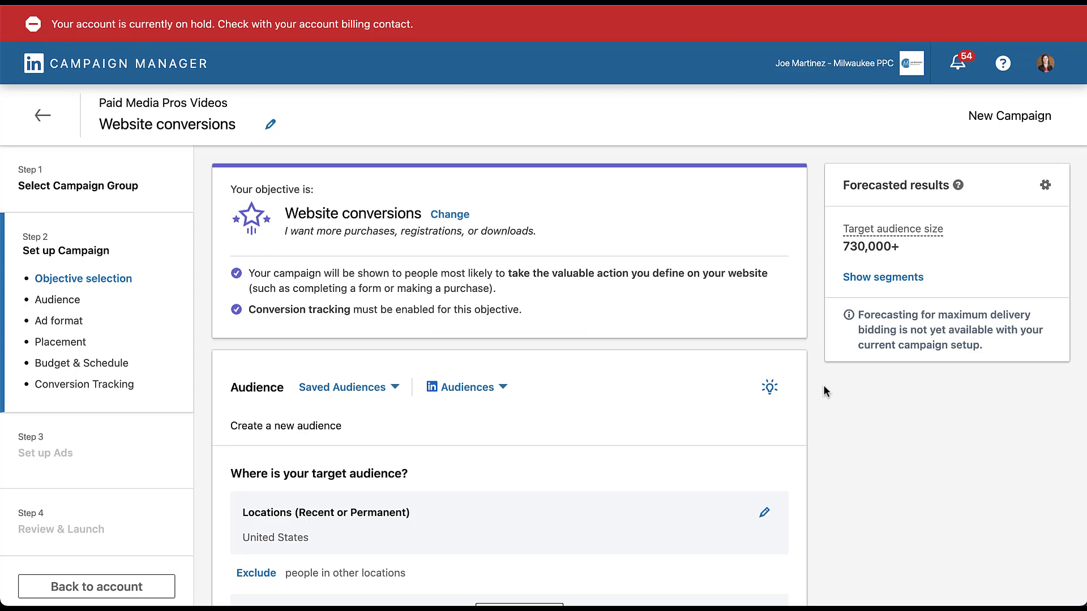
pyautogui.scroll(-3)
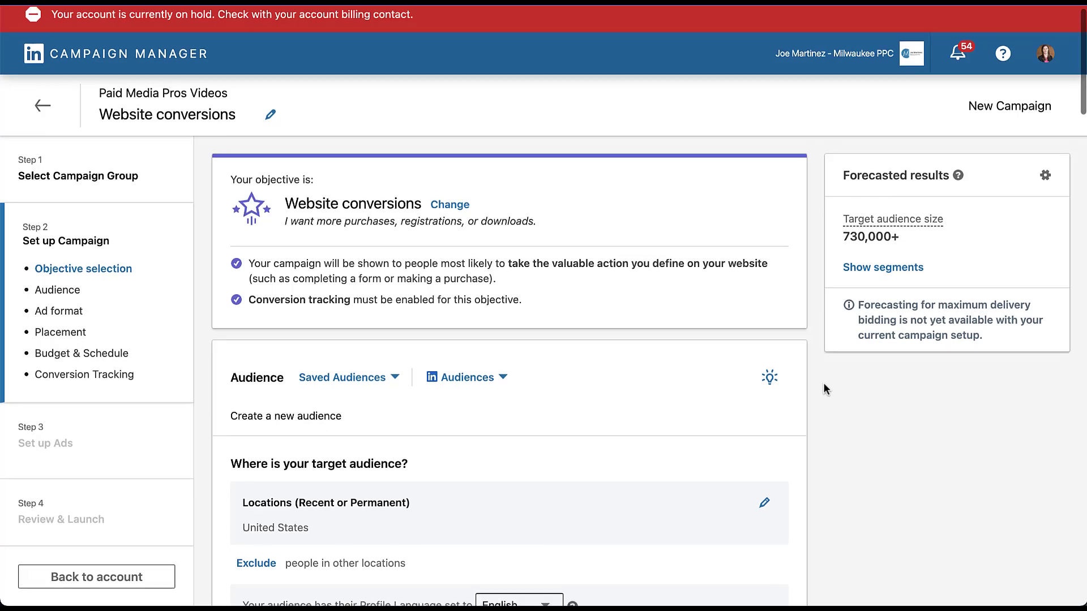
pyautogui.scroll(-3)
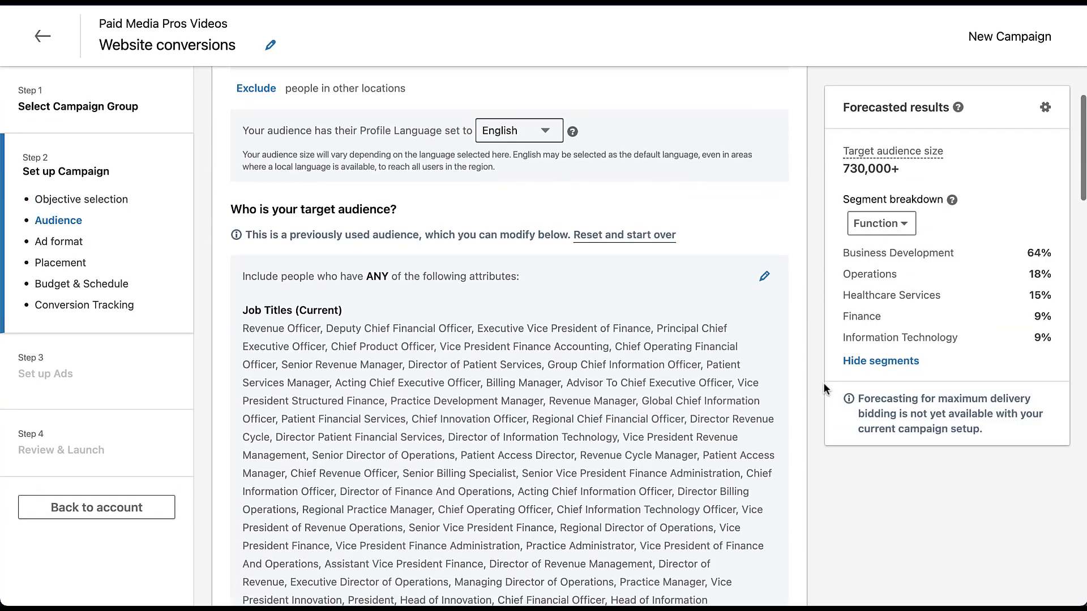
pyautogui.scroll(-3)
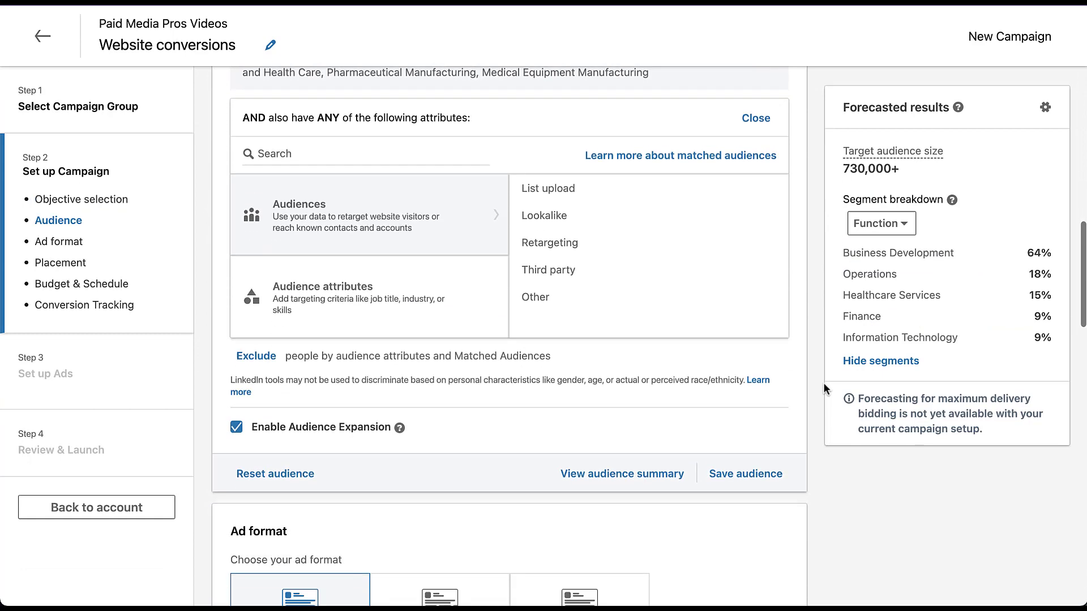
pyautogui.scroll(-3)
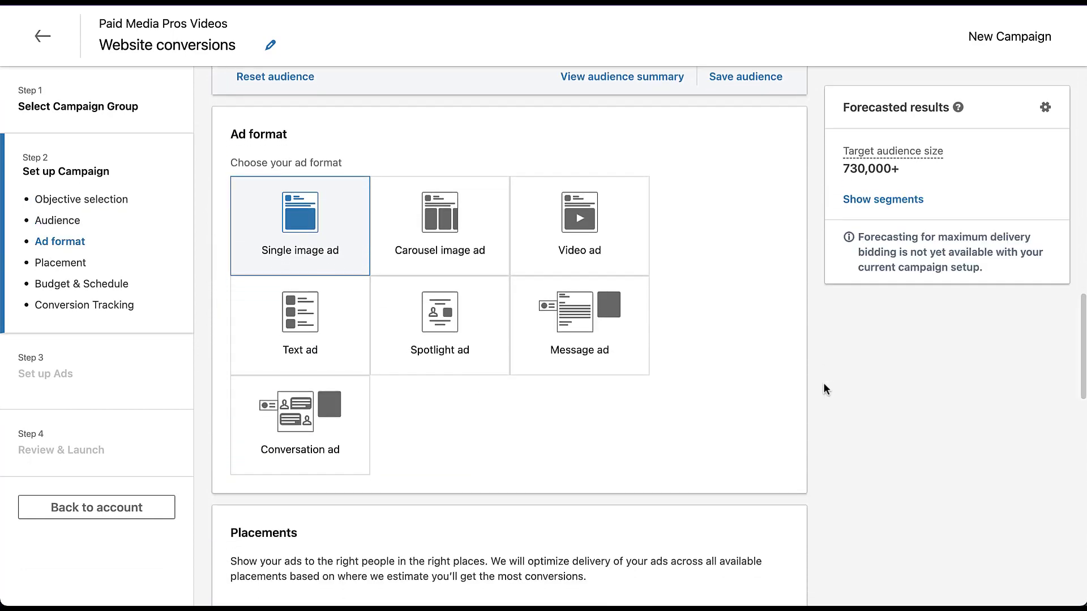
pyautogui.moveTo(478, 262)
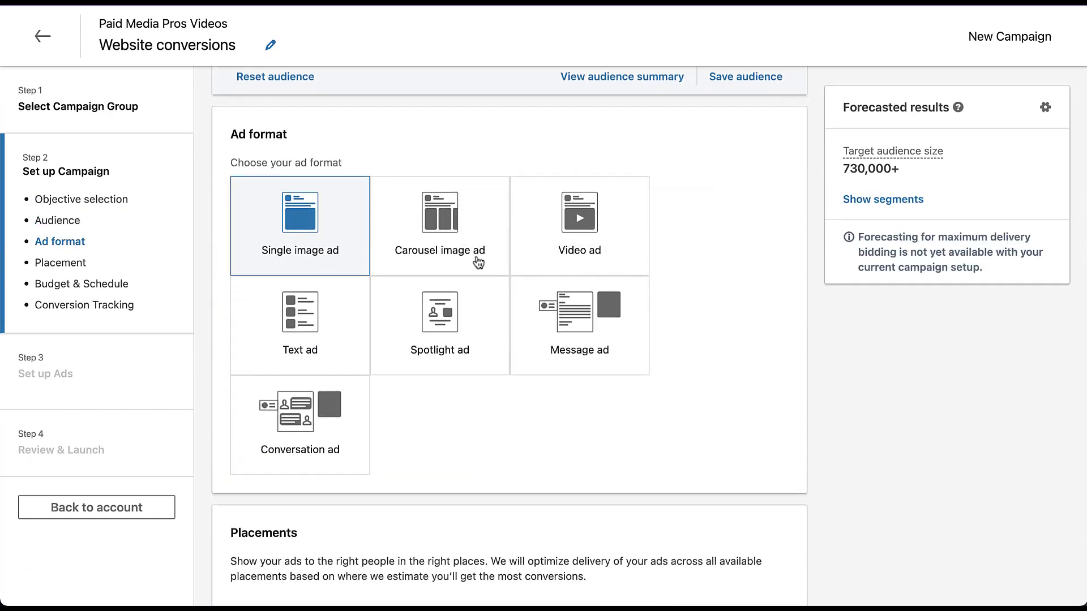
# Step: Pick Carousel image ad as the ad format and proceed with Next
pyautogui.click(439, 226)
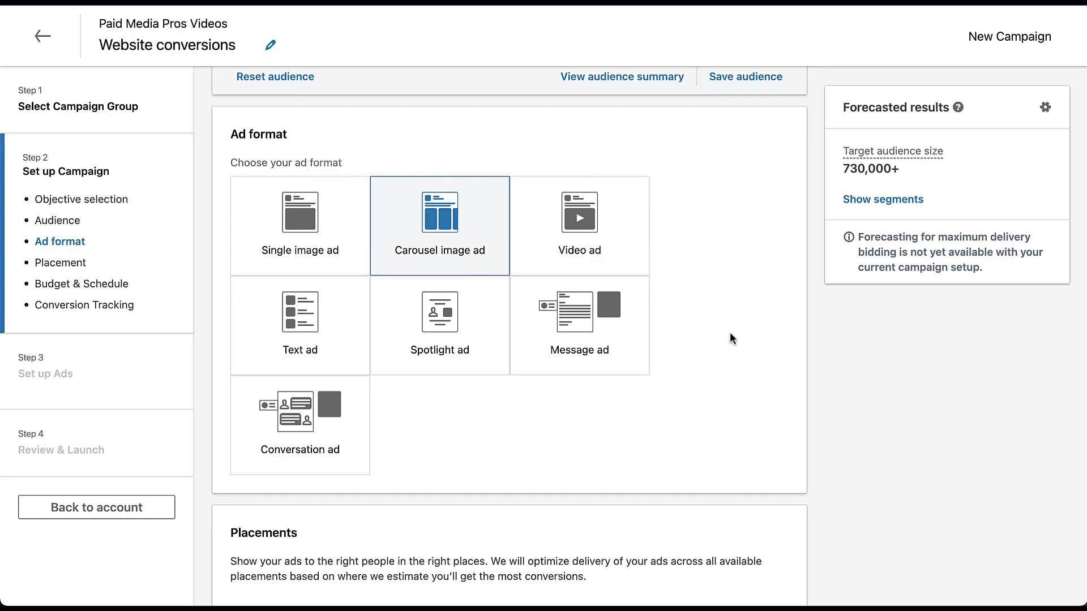
pyautogui.scroll(-3)
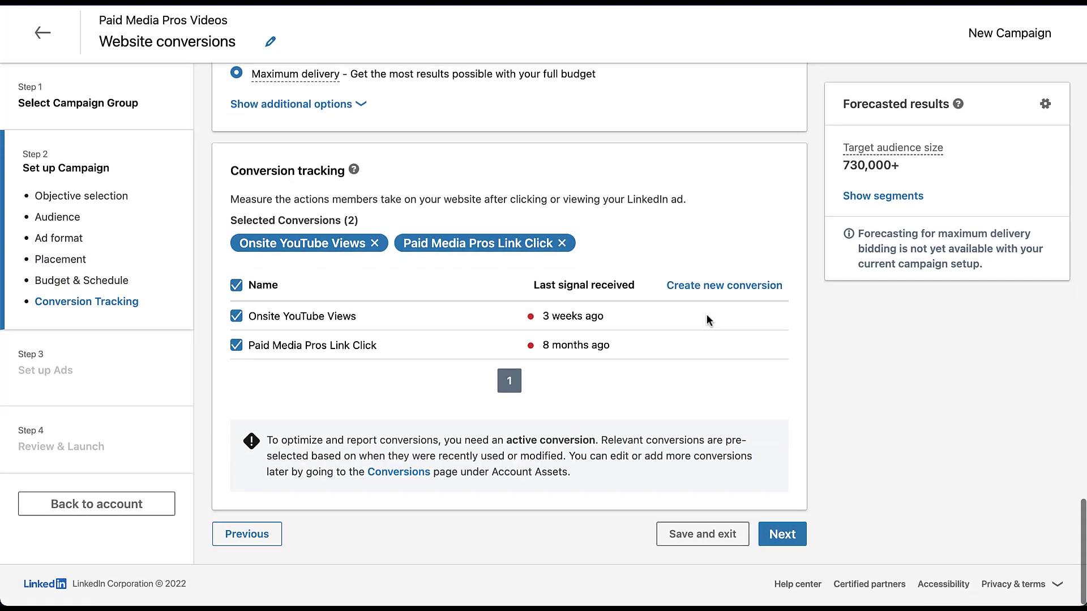
pyautogui.click(702, 534)
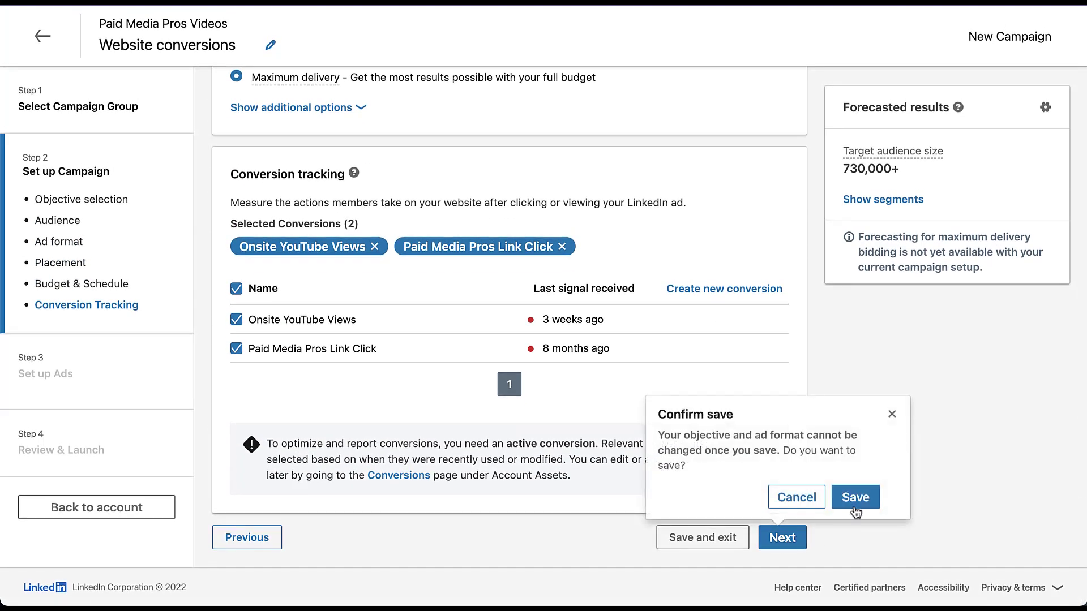
# Step: Confirm saving the campaign settings and begin creating a new ad
pyautogui.click(855, 497)
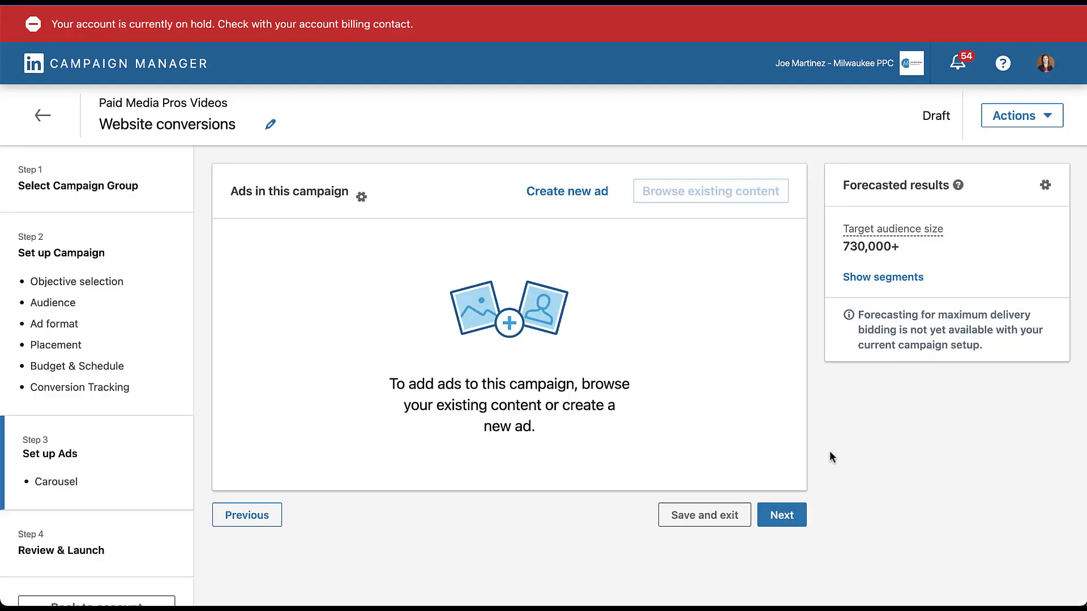
pyautogui.moveTo(738, 237)
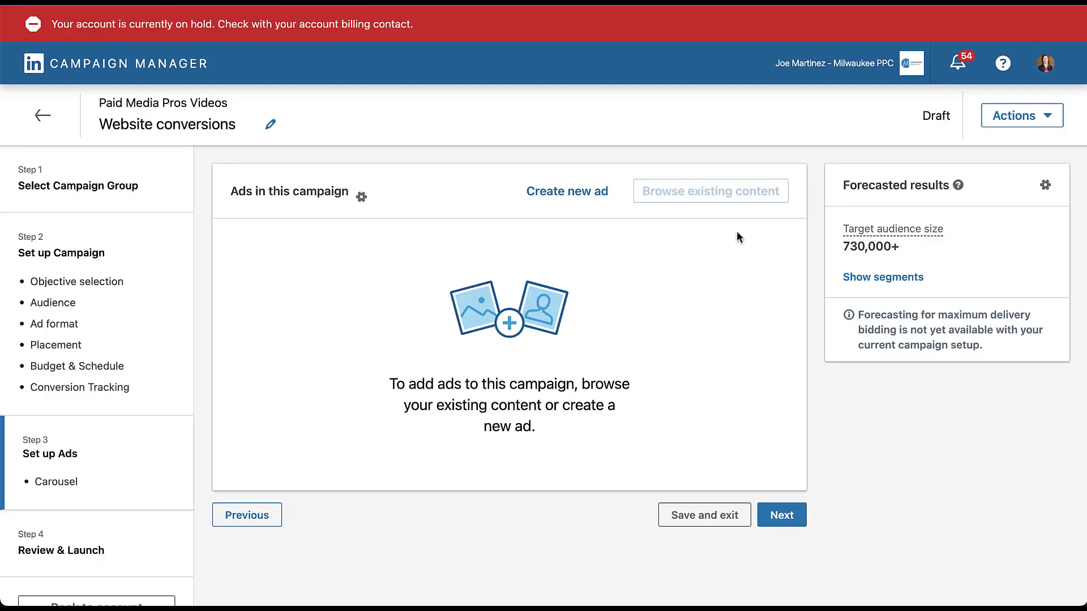
pyautogui.moveTo(690, 241)
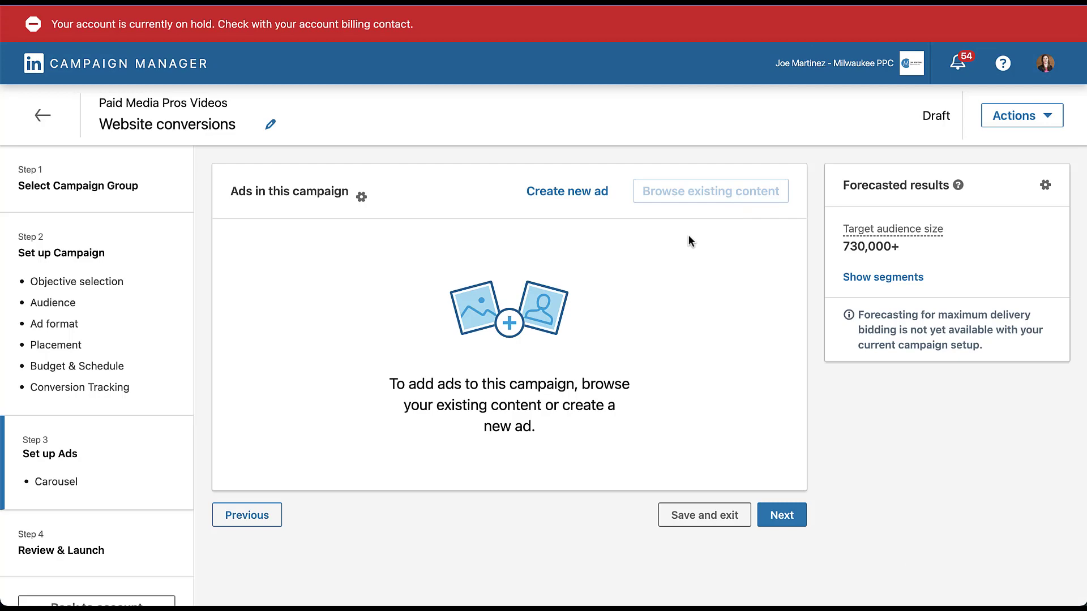
pyautogui.moveTo(566, 191)
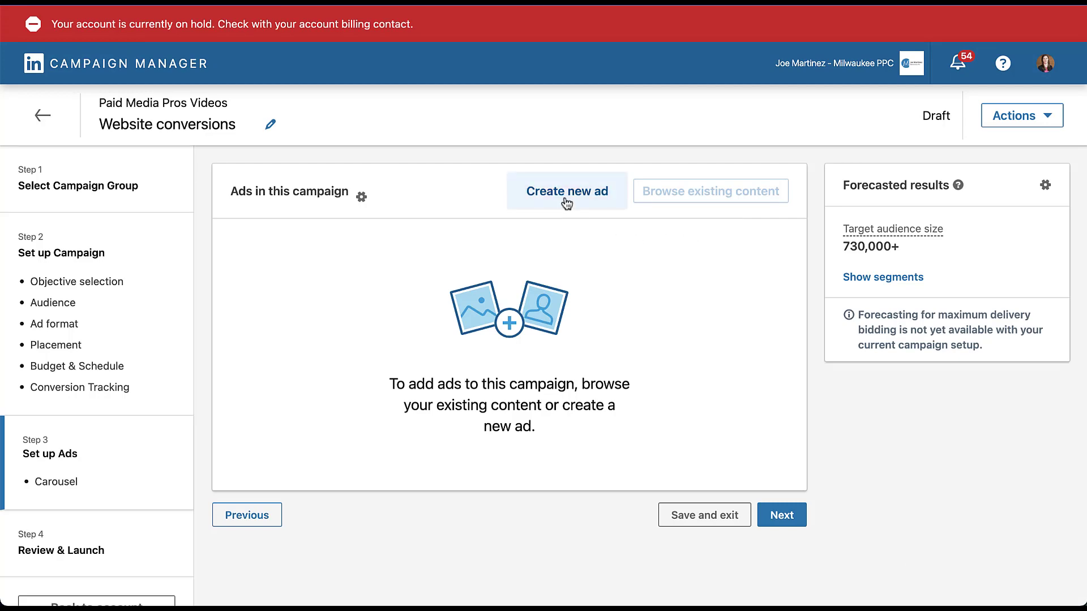
pyautogui.click(566, 192)
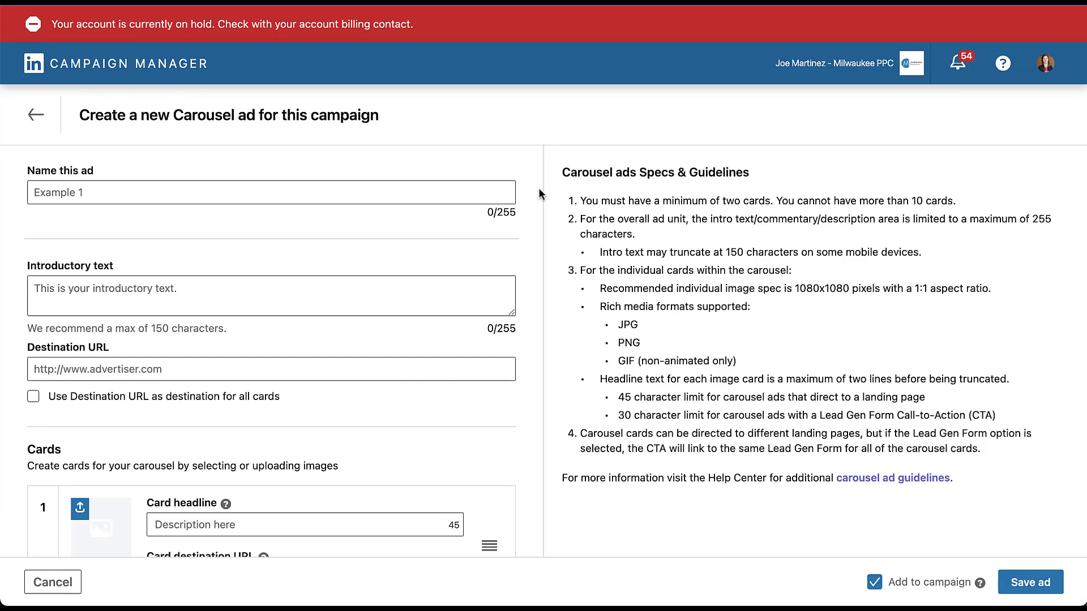
pyautogui.click(271, 192)
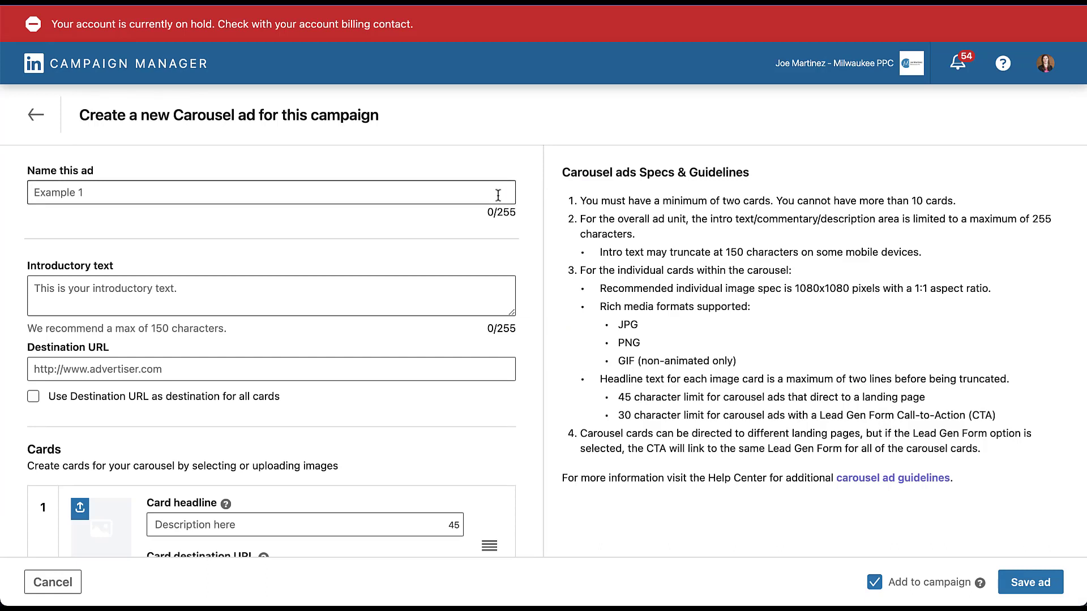
pyautogui.scroll(-3)
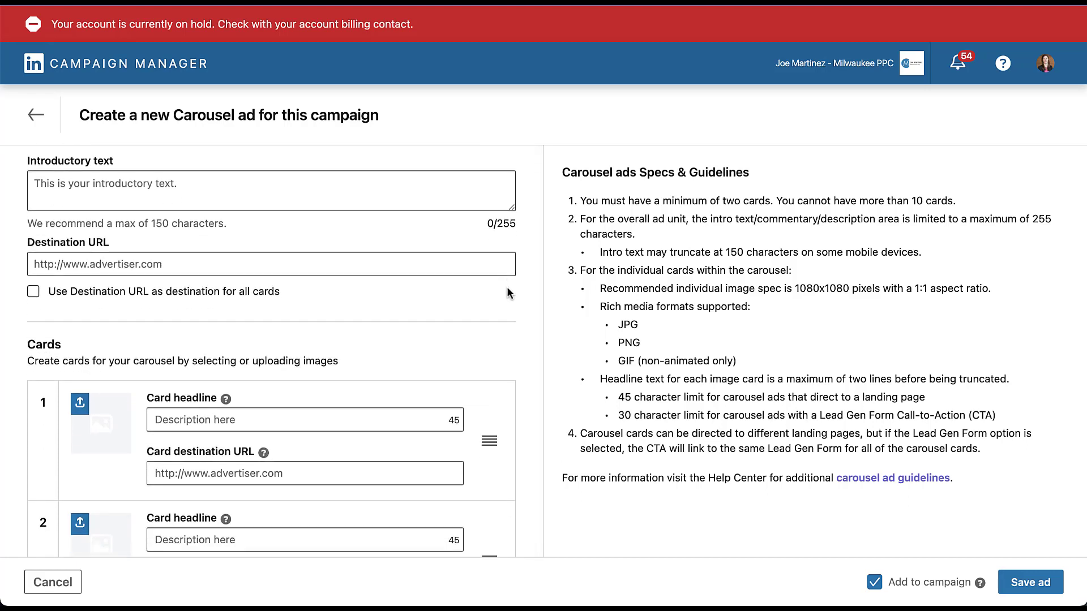
pyautogui.moveTo(535, 227)
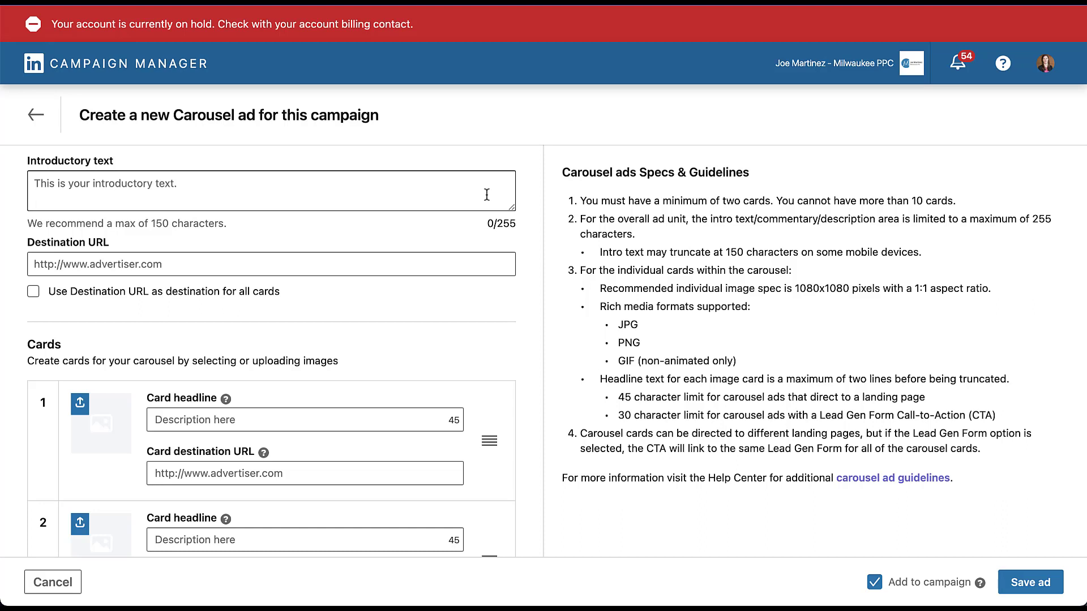
pyautogui.write('Check out the Paid Media Pros YouTube Channel to get new PPC videos twice a week!')
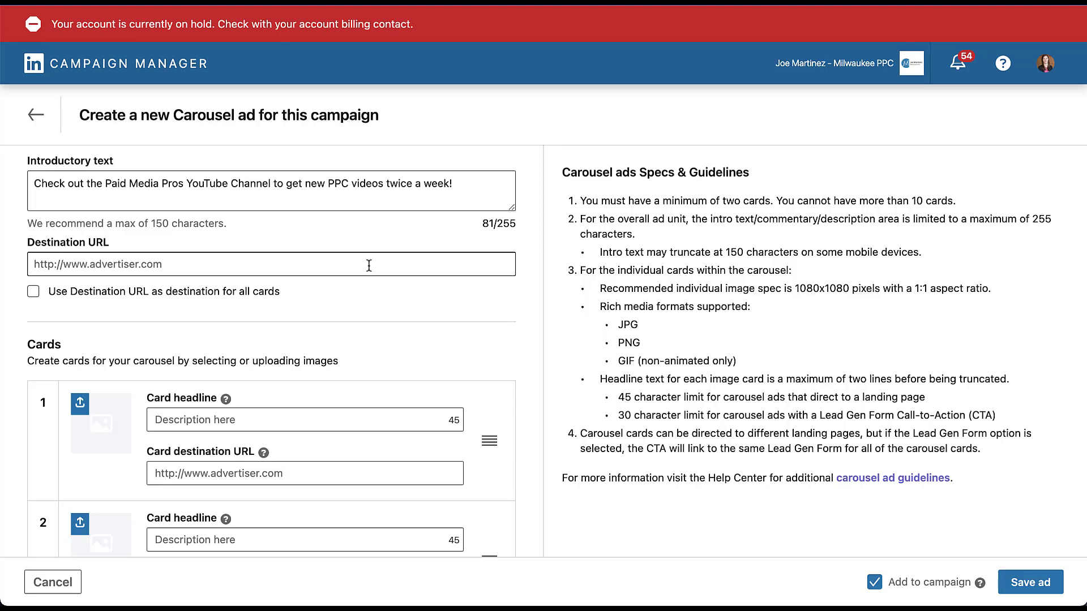
pyautogui.write('https://www.paidmediapros.com')
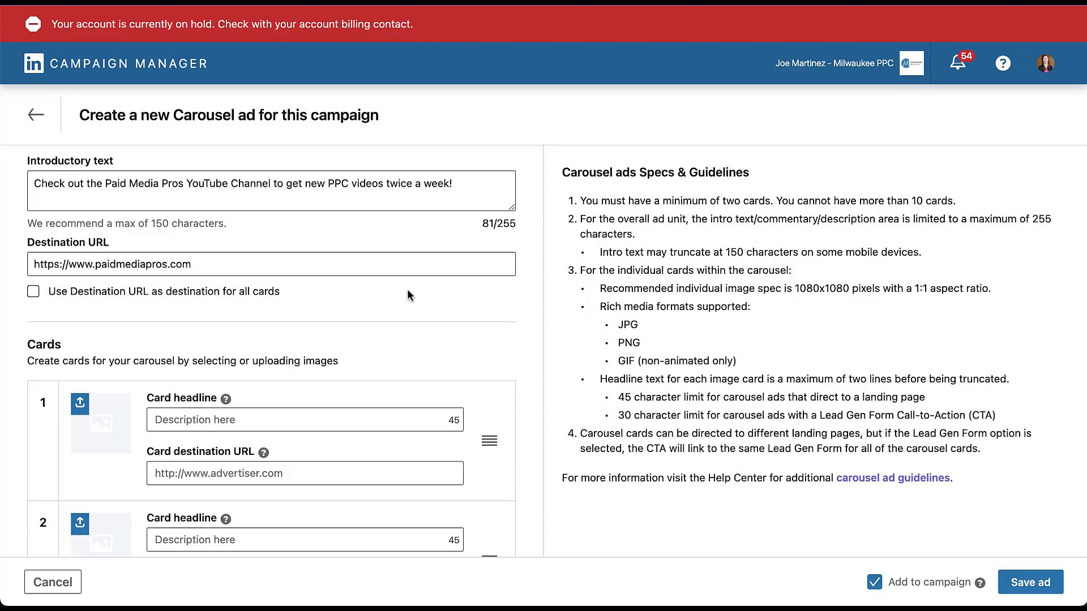
pyautogui.scroll(-3)
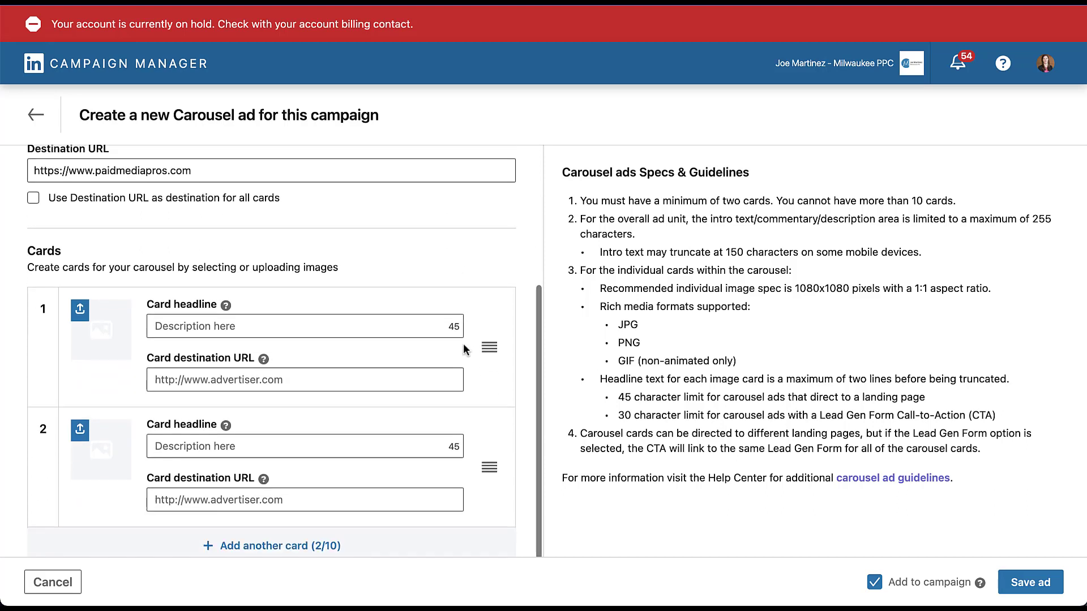
pyautogui.moveTo(531, 354)
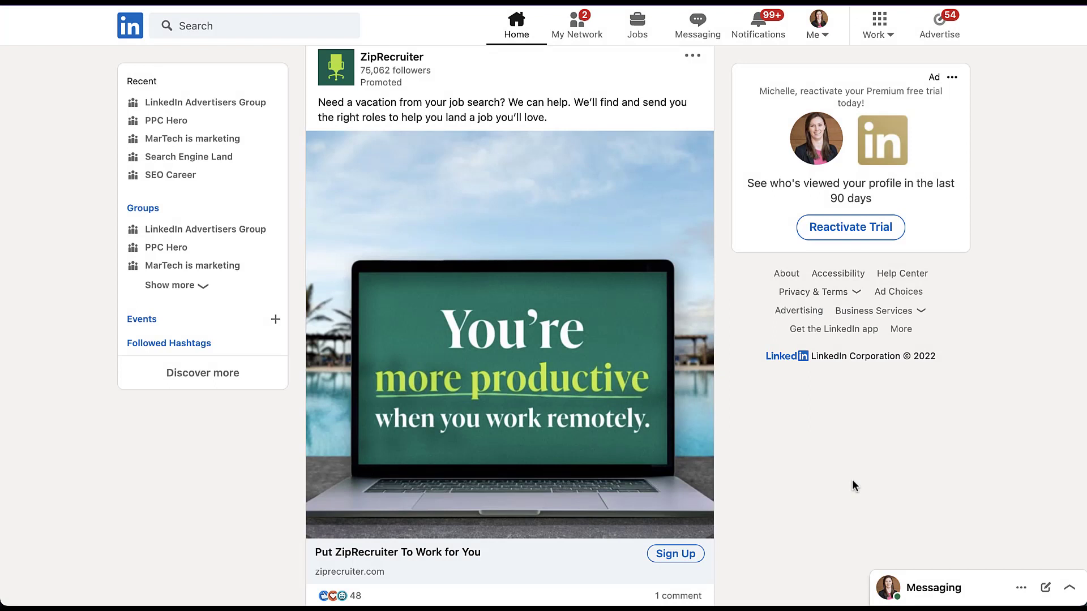
pyautogui.moveTo(734, 256)
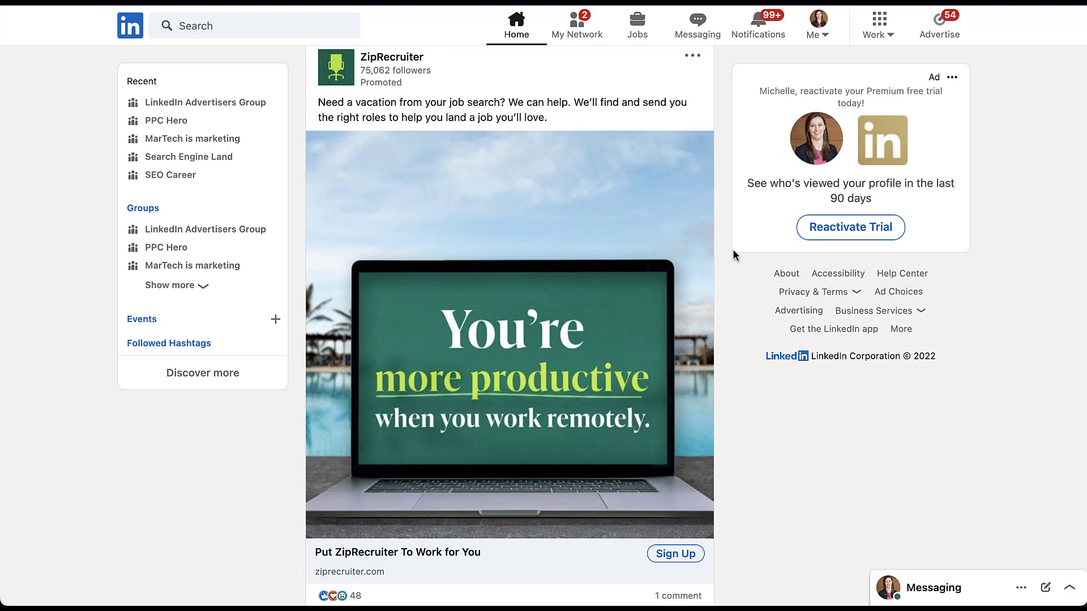
pyautogui.moveTo(698, 126)
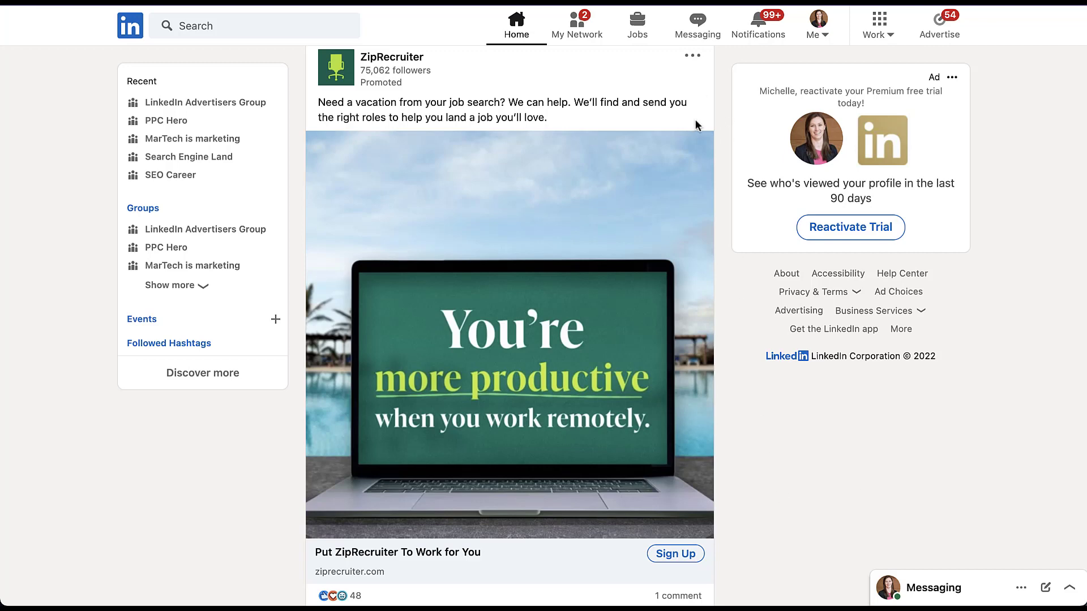
pyautogui.moveTo(723, 117)
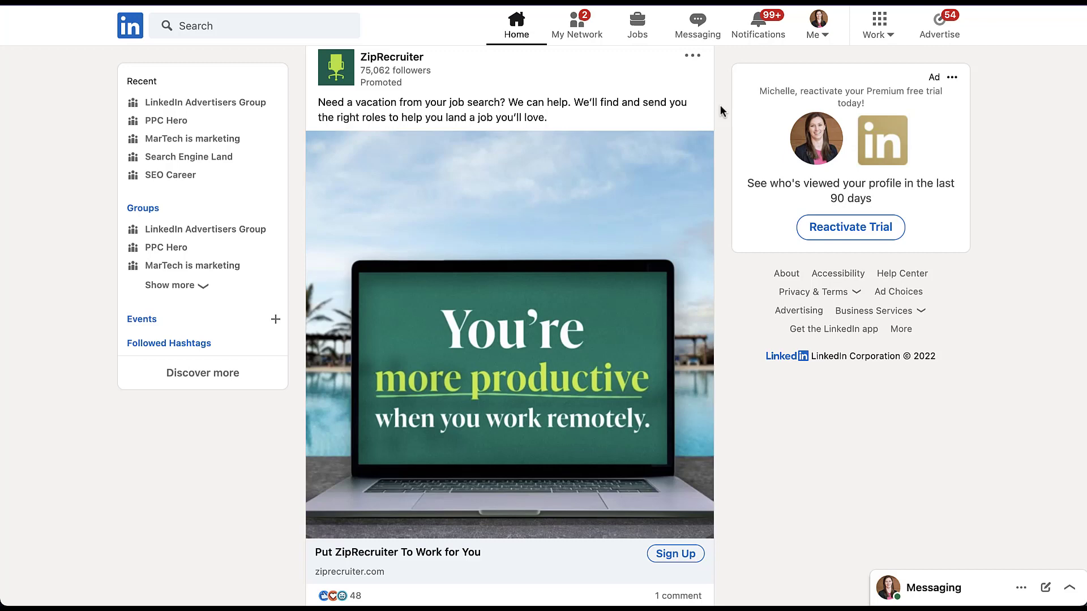
pyautogui.moveTo(623, 217)
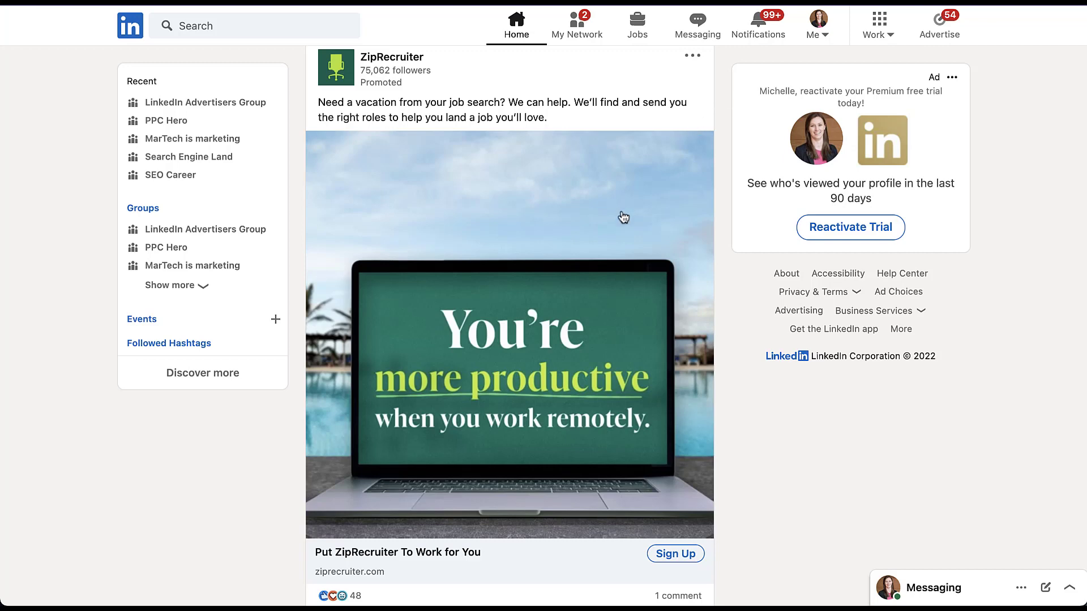
pyautogui.moveTo(368, 562)
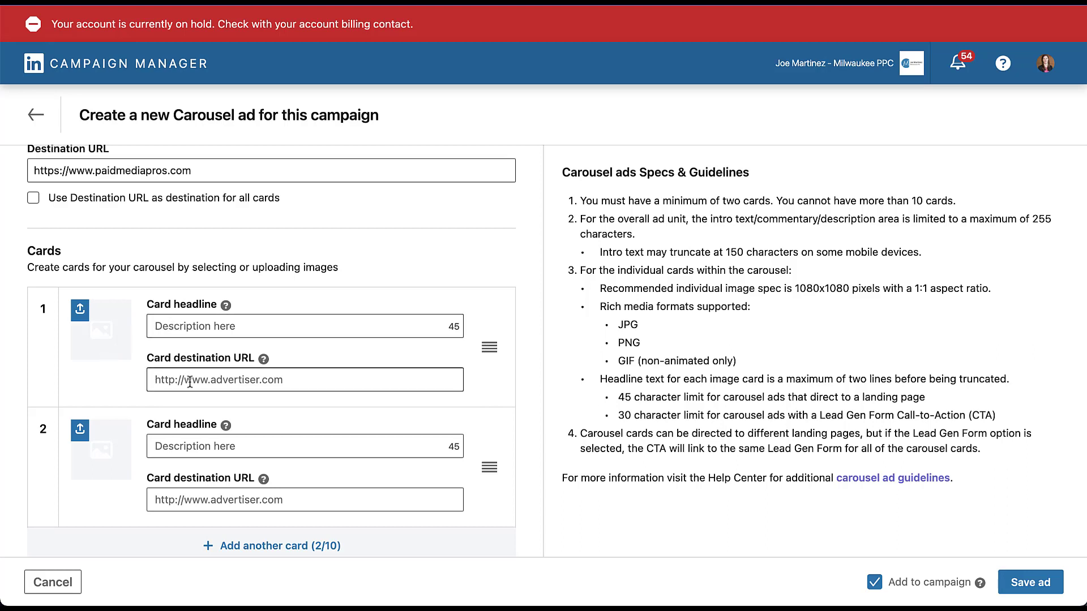
pyautogui.moveTo(476, 380)
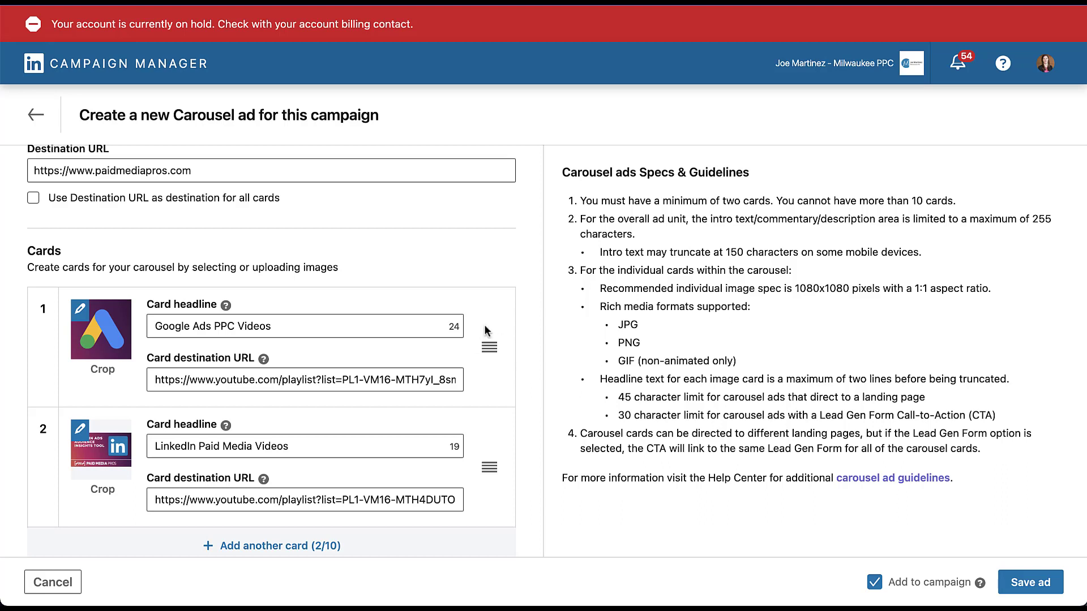
pyautogui.moveTo(488, 350)
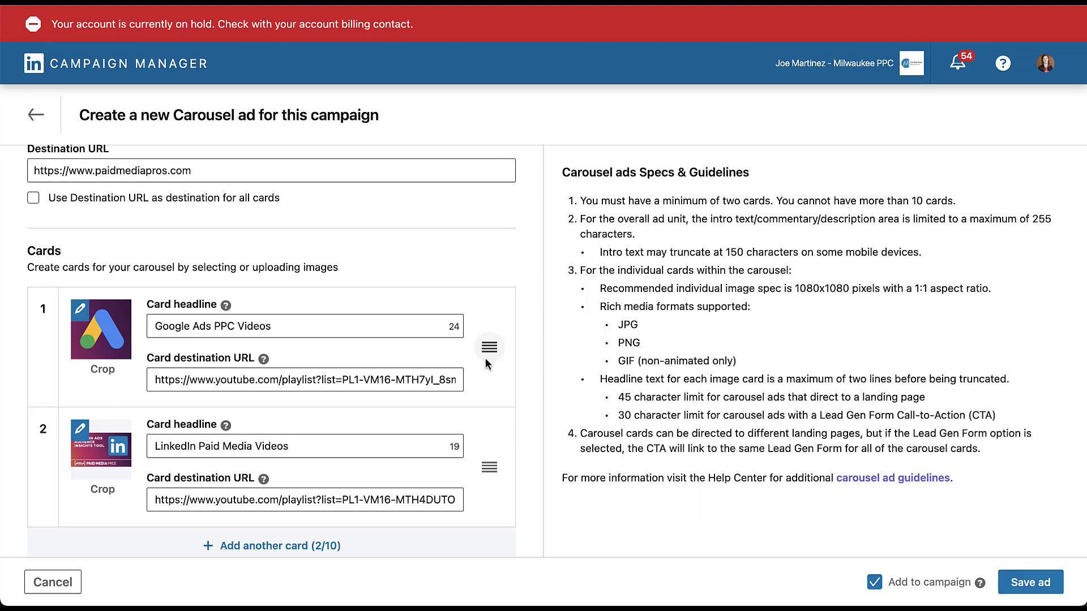
pyautogui.moveTo(475, 389)
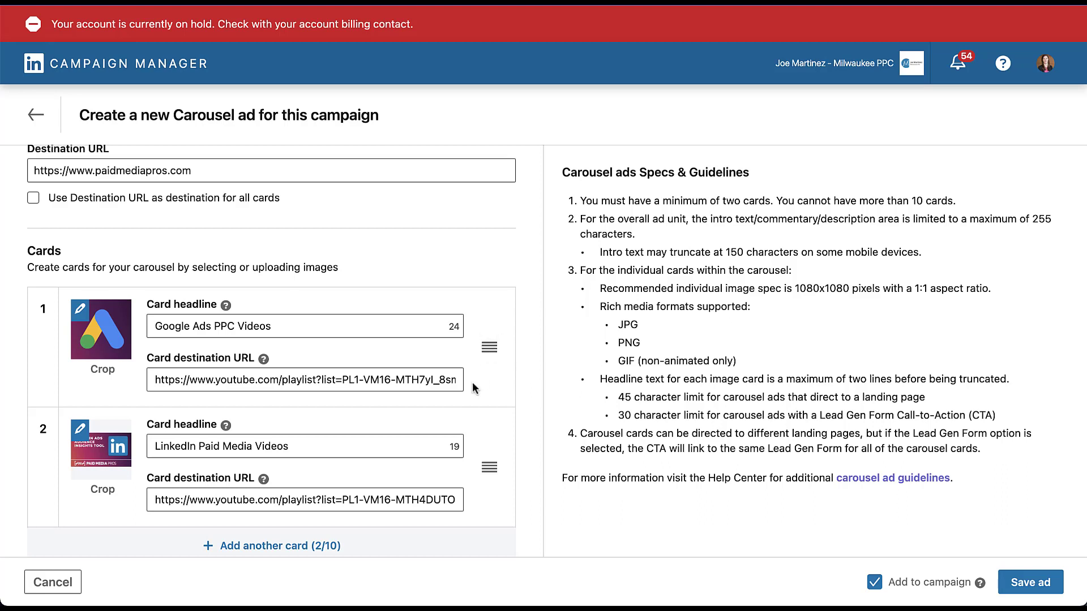
pyautogui.moveTo(475, 449)
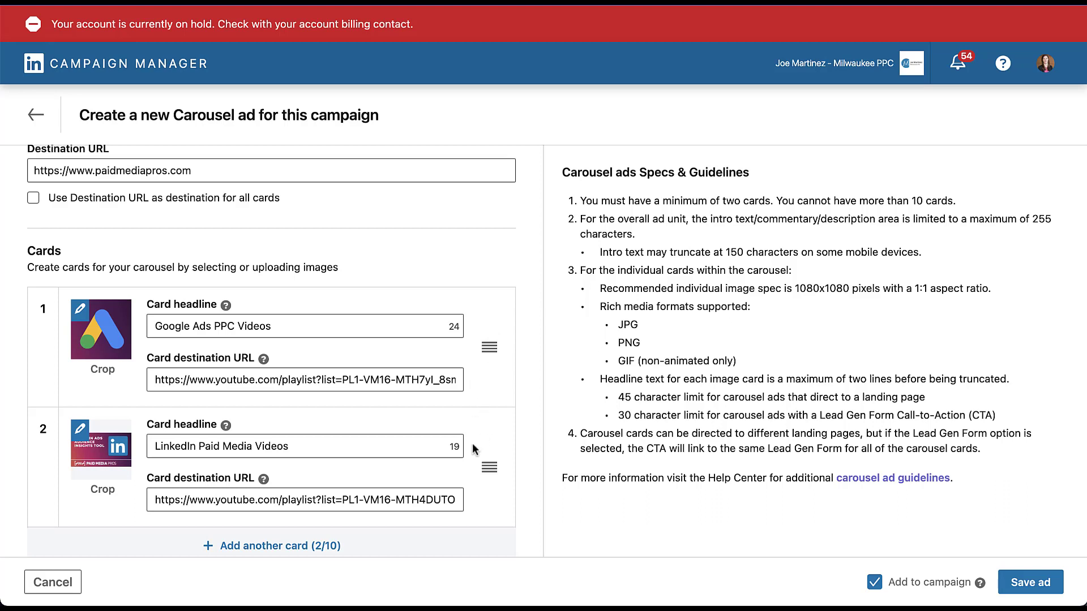
pyautogui.moveTo(481, 512)
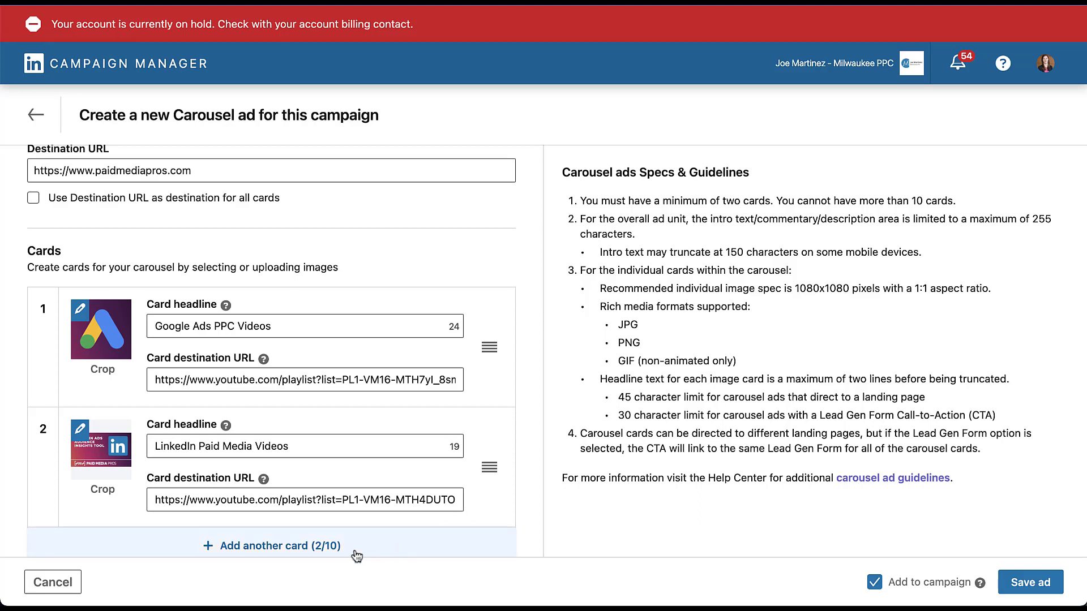
pyautogui.click(280, 546)
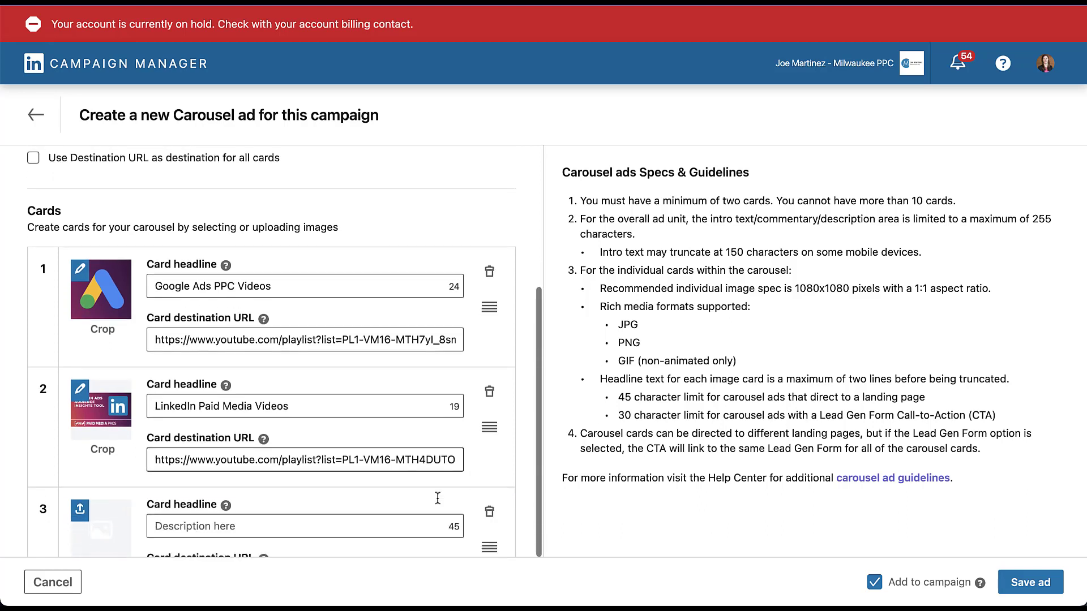
pyautogui.scroll(-3)
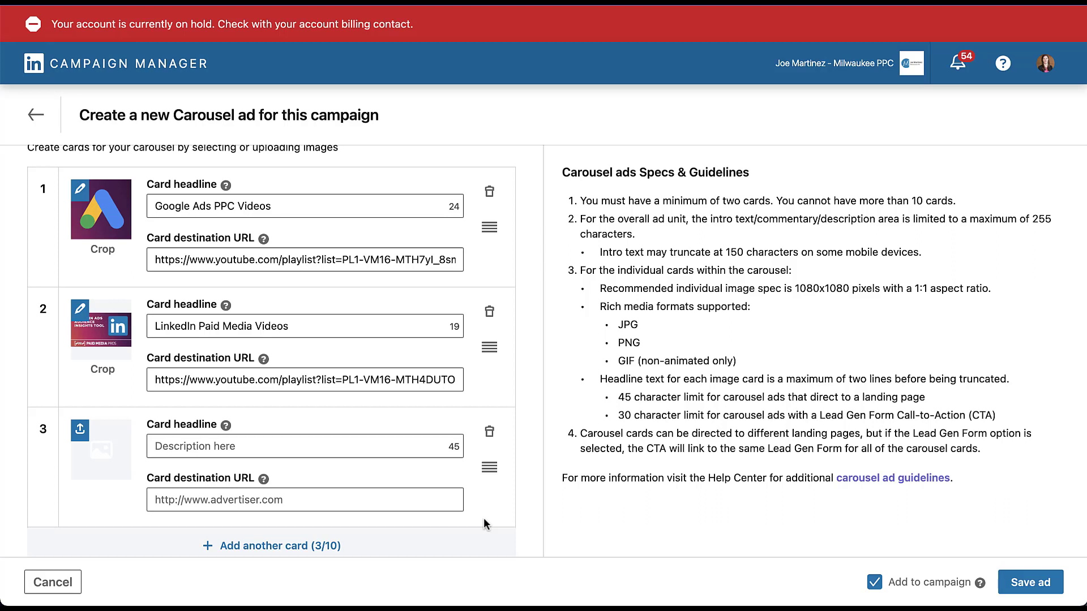
pyautogui.moveTo(489, 432)
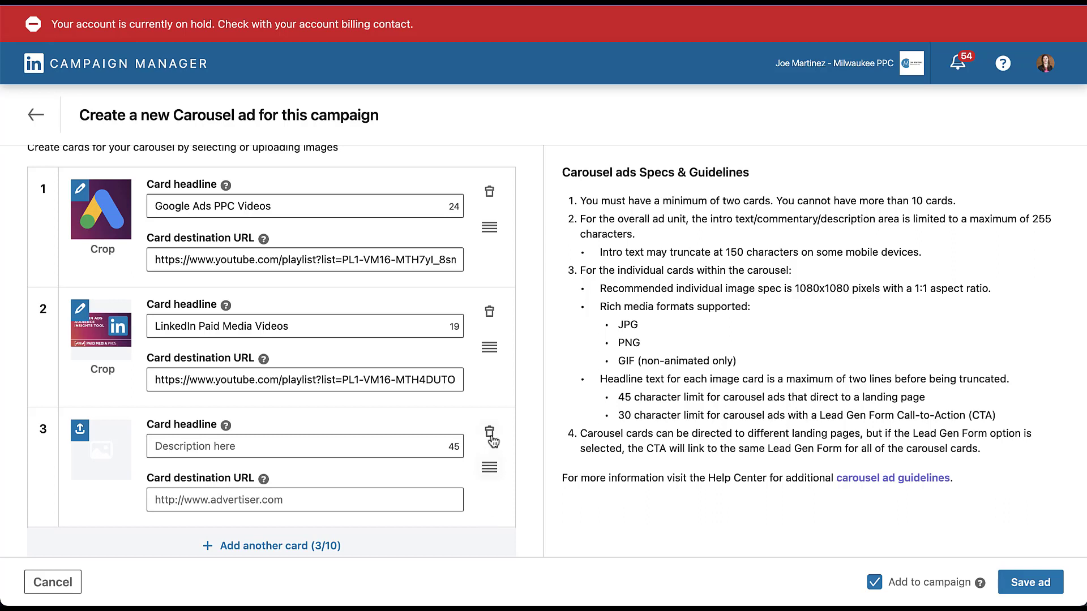
pyautogui.click(489, 441)
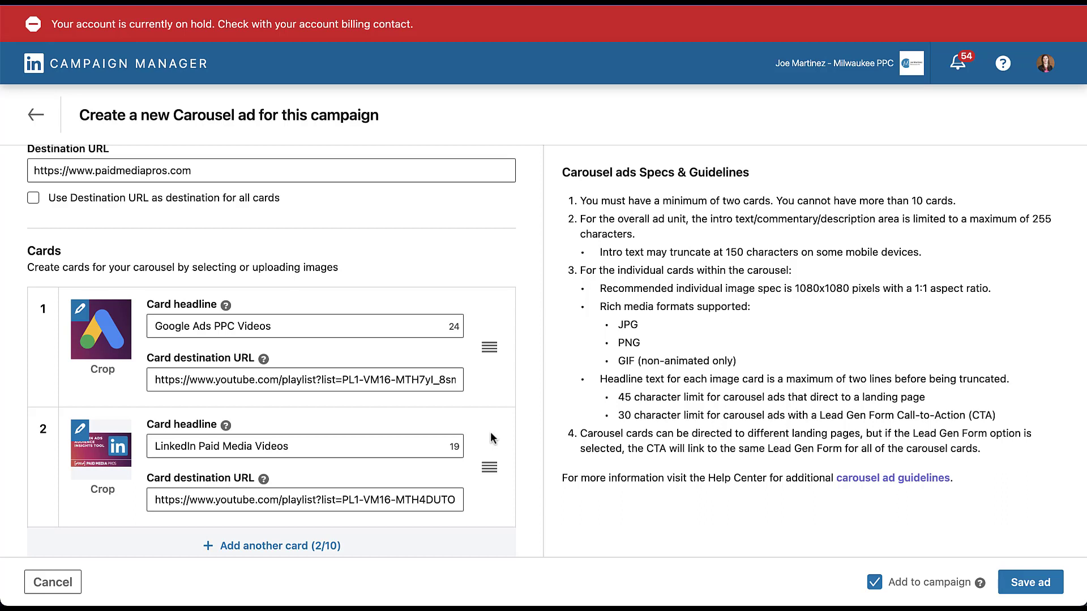
pyautogui.moveTo(501, 448)
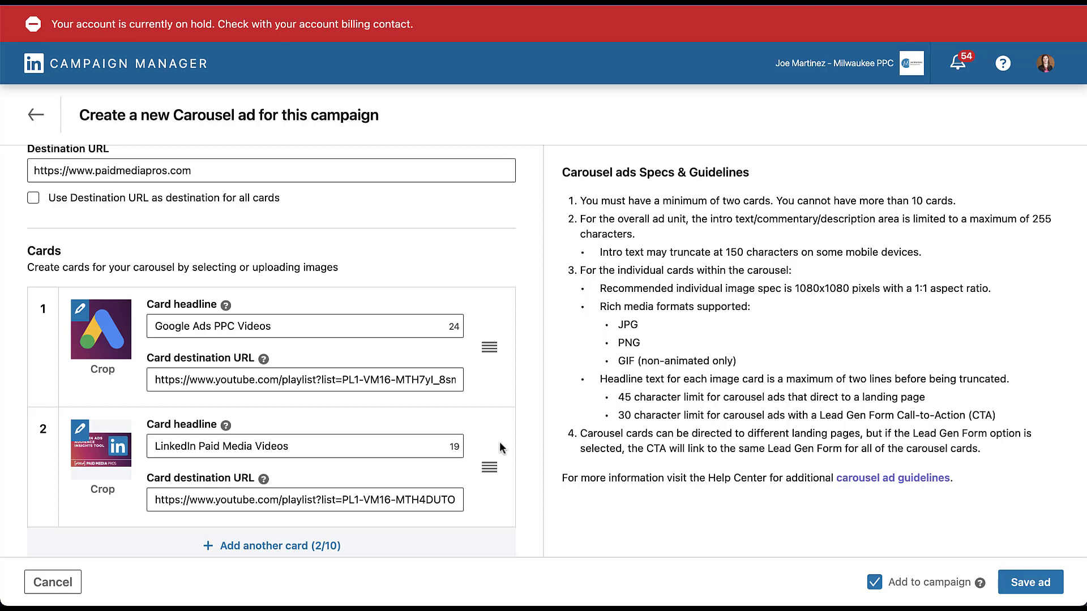
pyautogui.moveTo(489, 468)
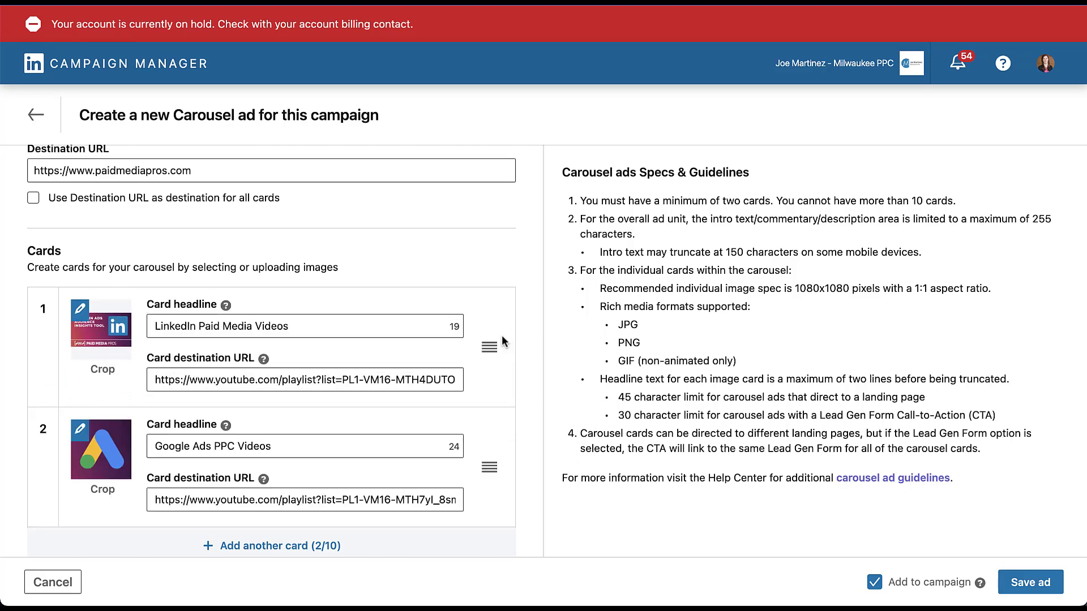
pyautogui.moveTo(540, 342)
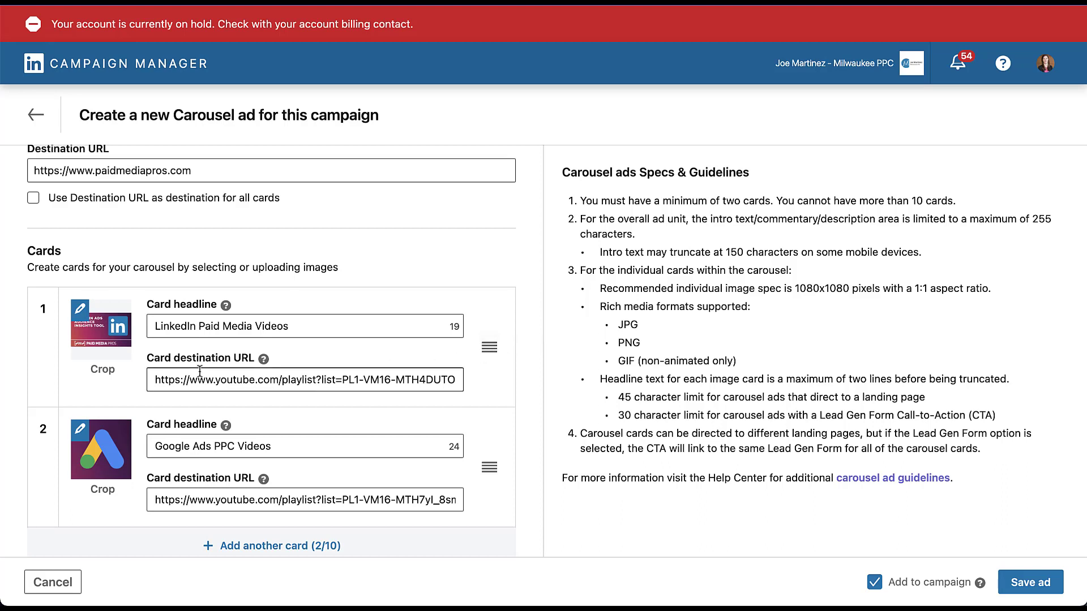
pyautogui.moveTo(64, 457)
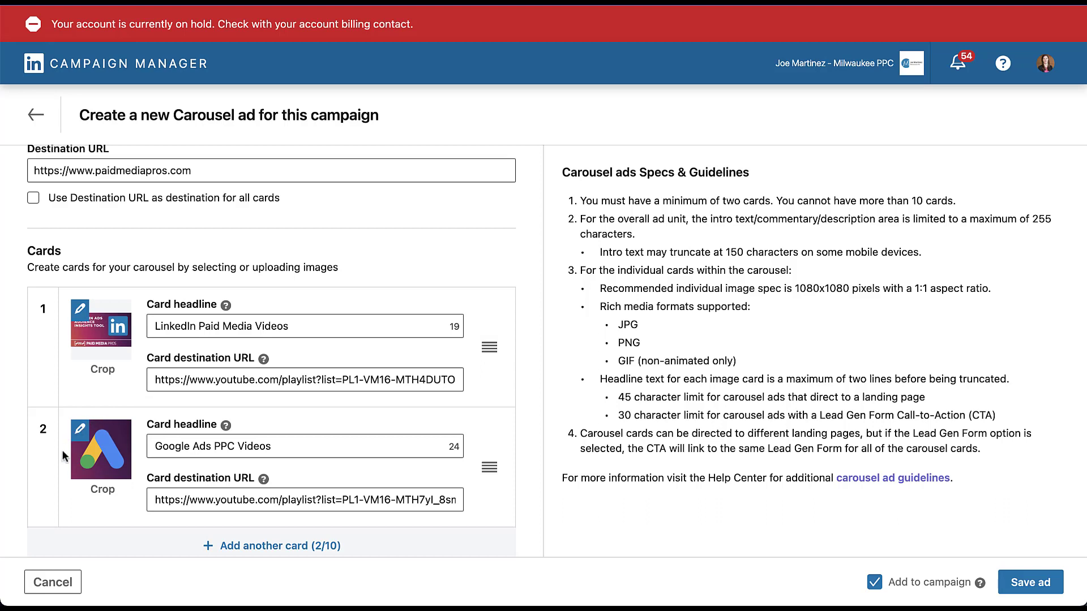
pyautogui.moveTo(105, 396)
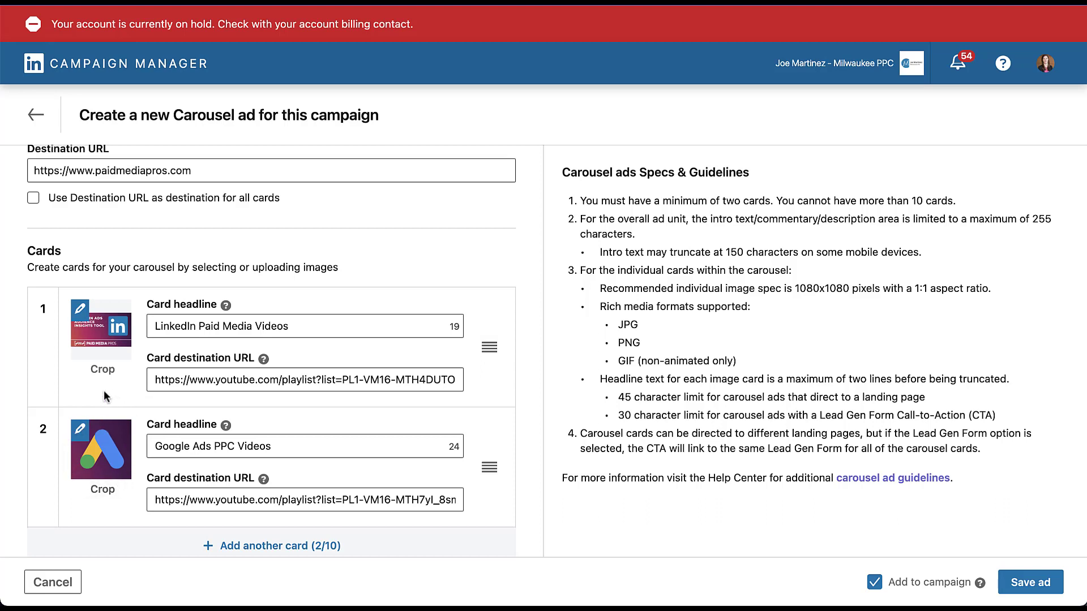
pyautogui.moveTo(129, 347)
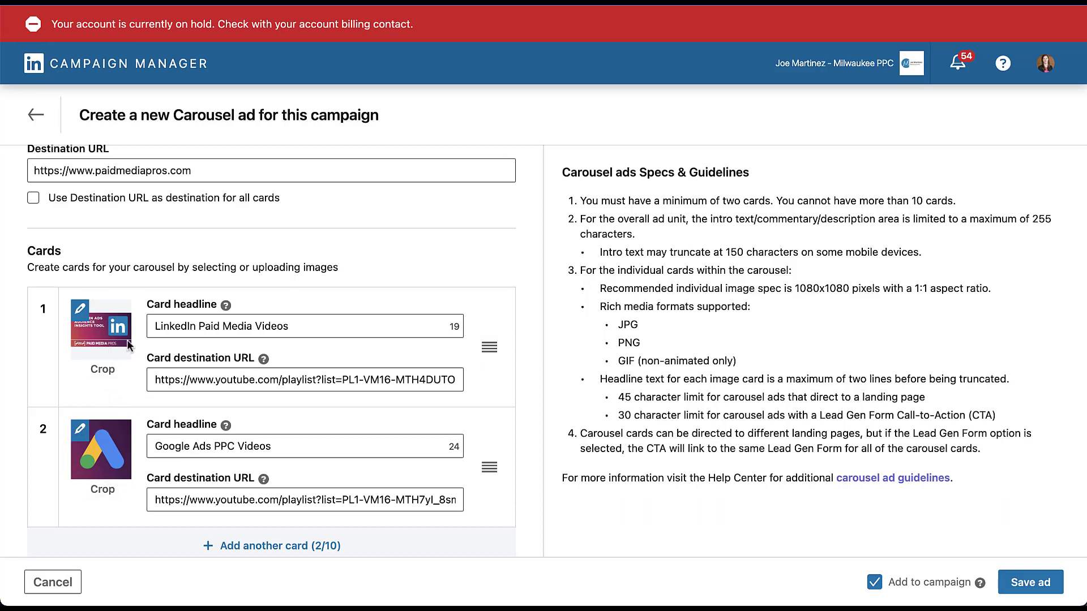
pyautogui.moveTo(118, 388)
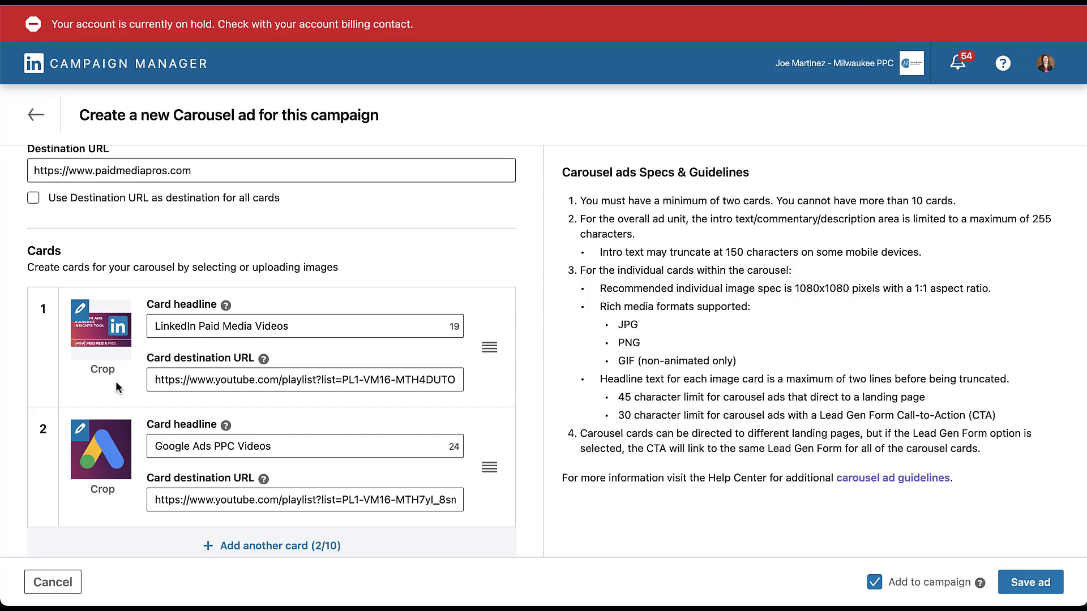
pyautogui.moveTo(114, 382)
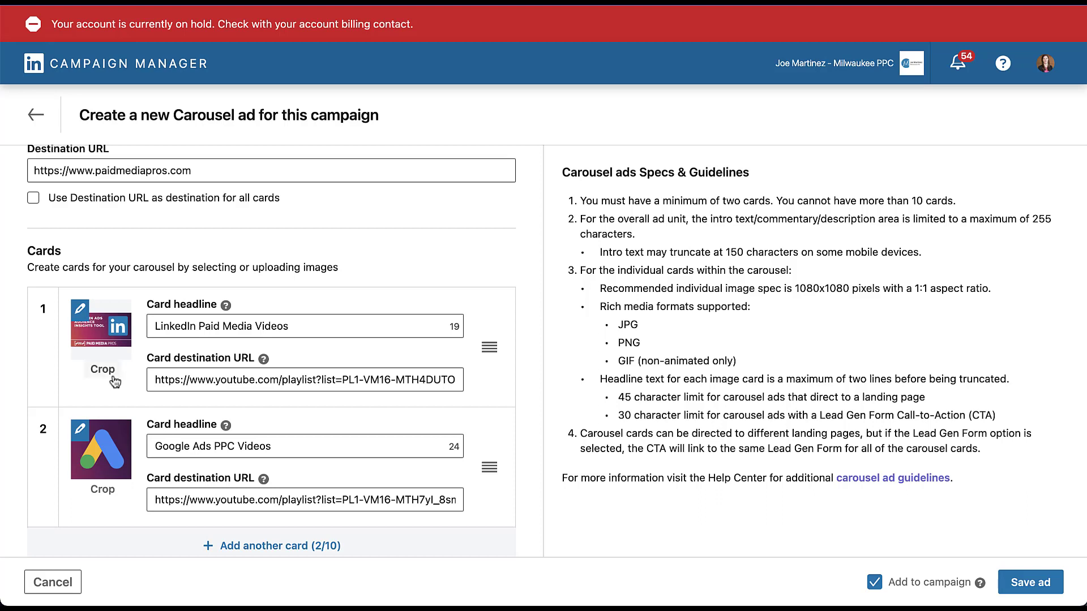
pyautogui.moveTo(119, 386)
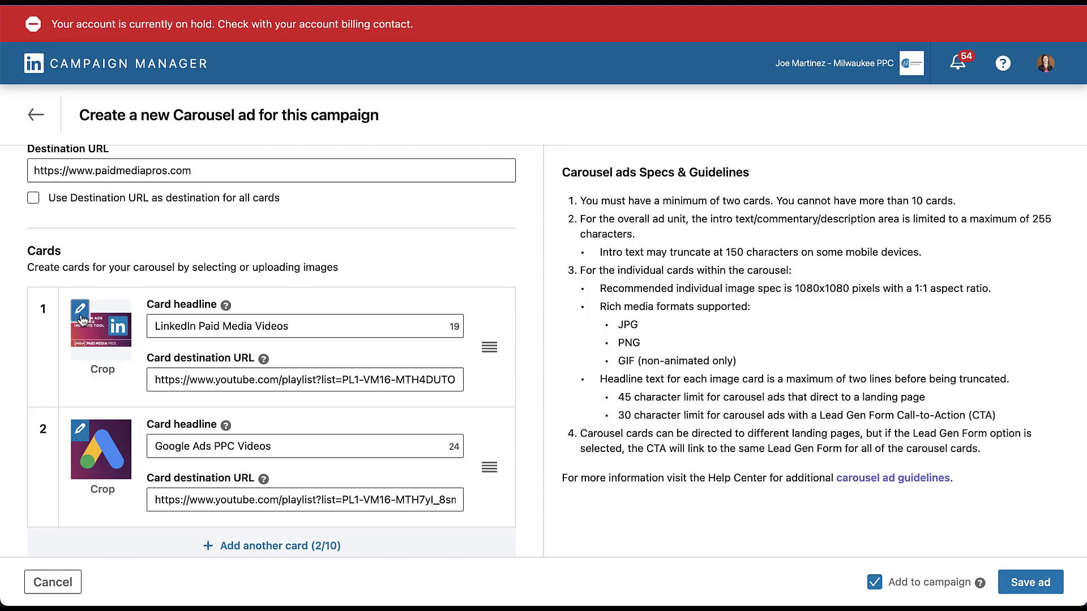
pyautogui.click(80, 309)
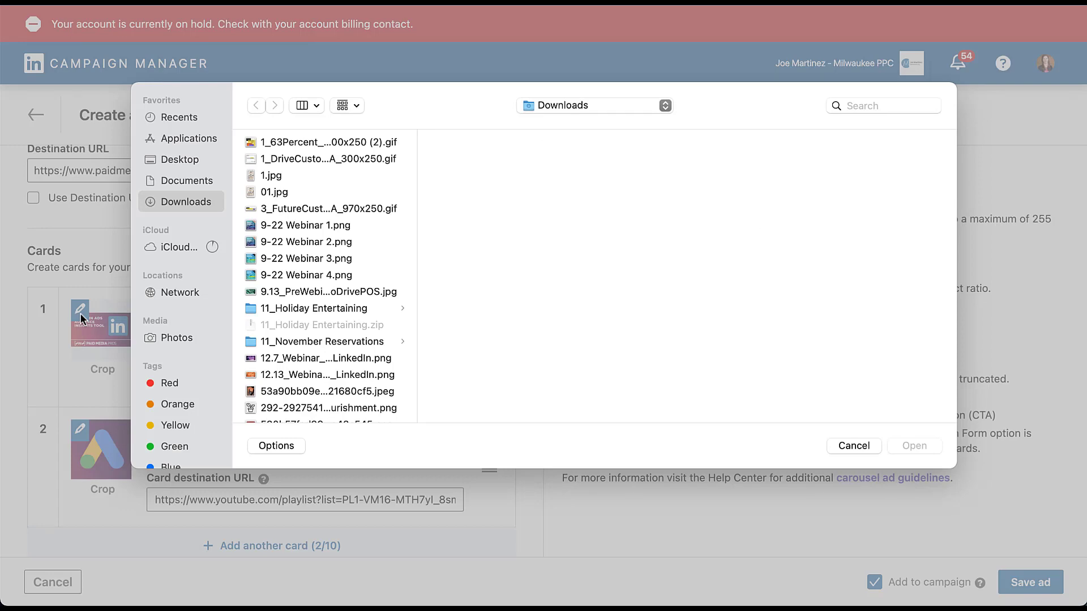
pyautogui.click(854, 445)
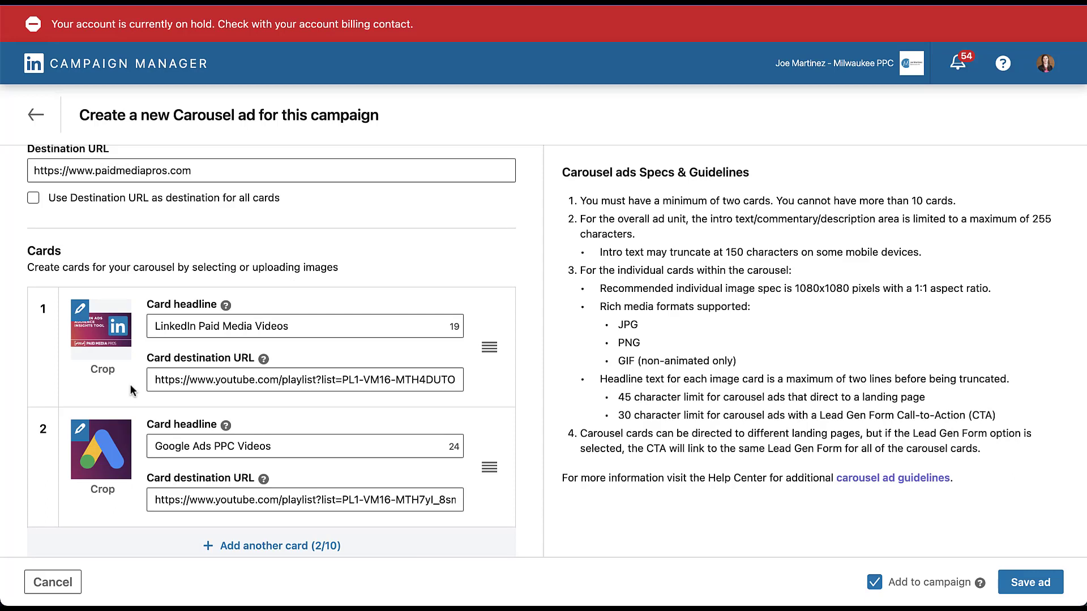
pyautogui.moveTo(103, 377)
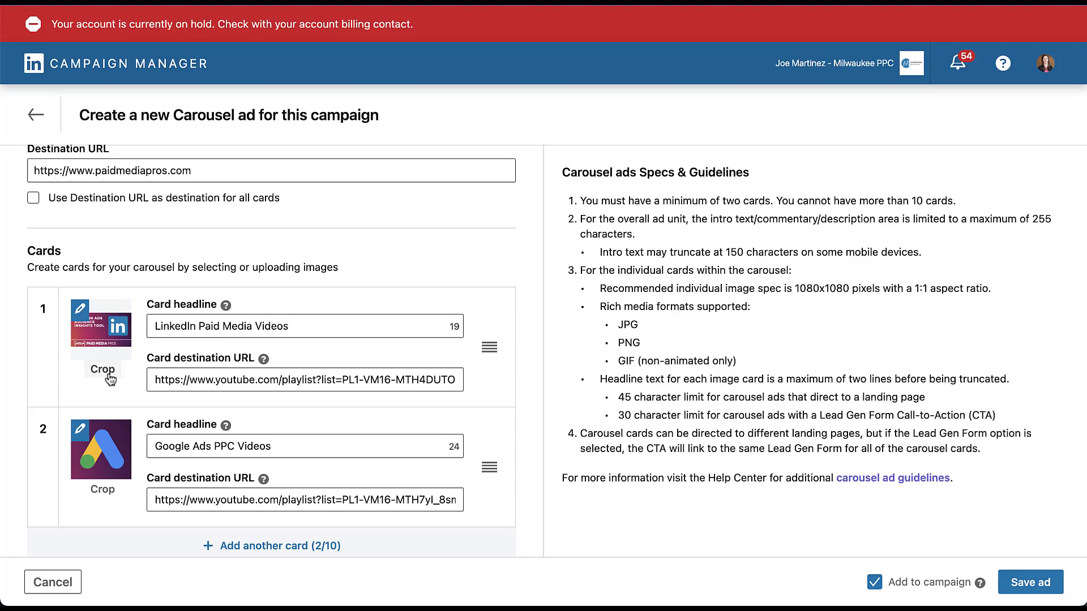
# Step: Crop the first card's image so it is centred on the LinkedIn 'in' logo
pyautogui.click(102, 369)
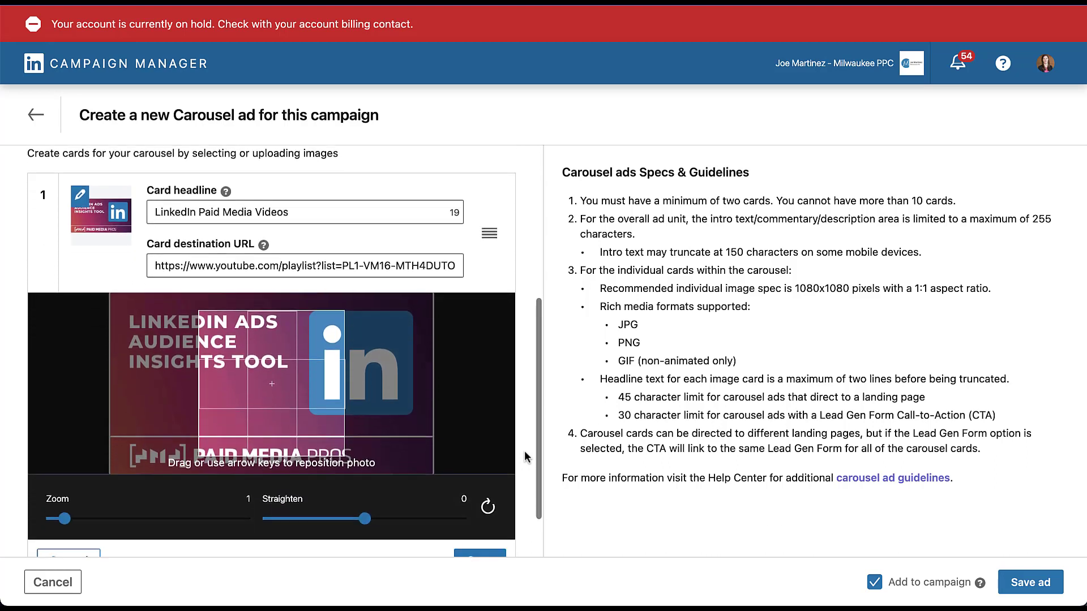
pyautogui.scroll(-3)
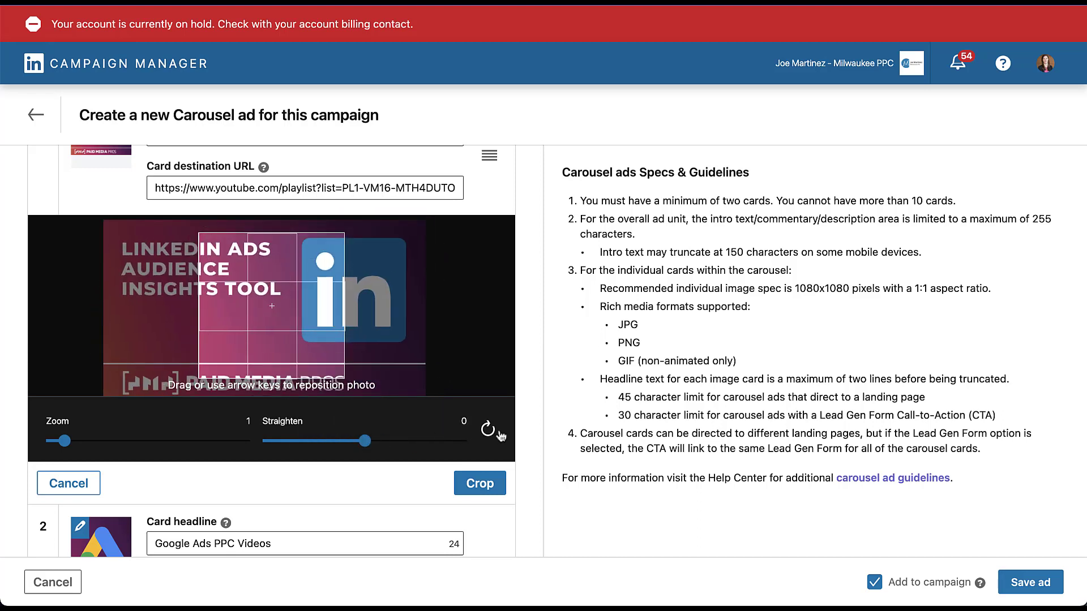
pyautogui.click(488, 430)
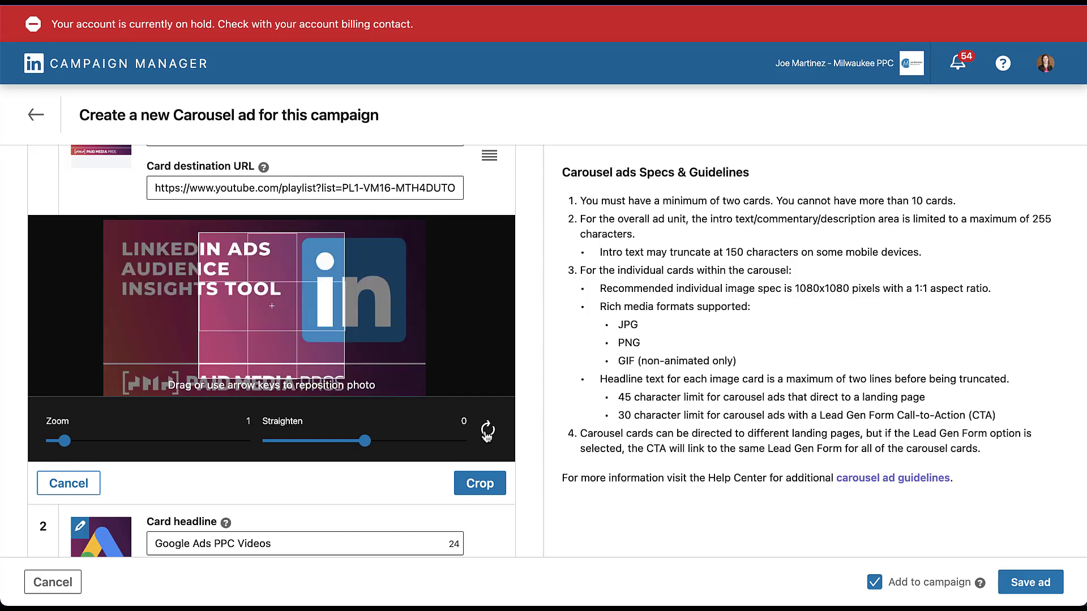
pyautogui.moveTo(317, 311)
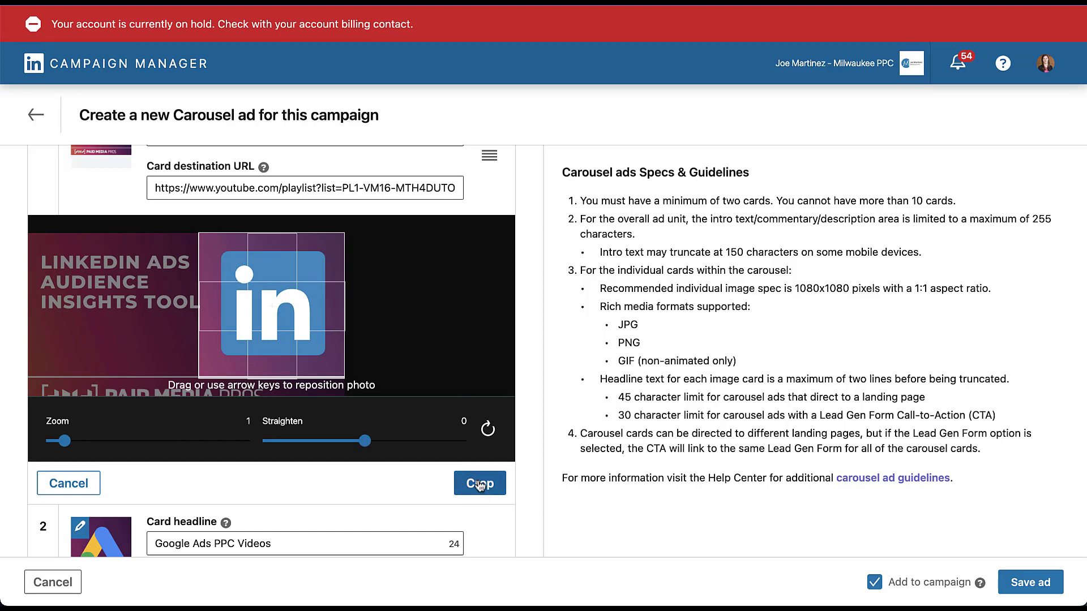
pyautogui.click(479, 483)
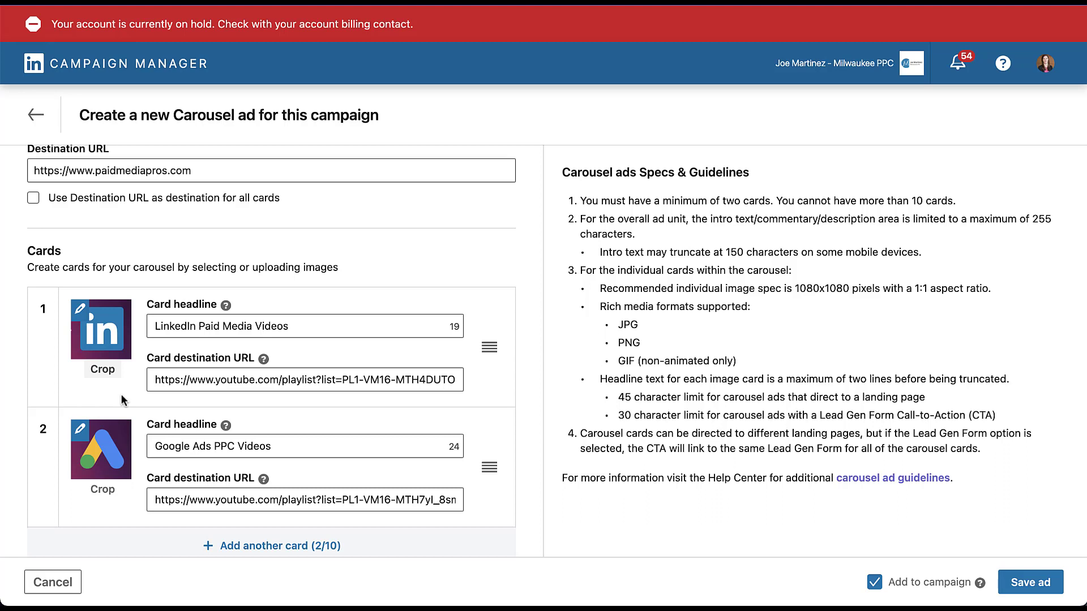
pyautogui.moveTo(529, 373)
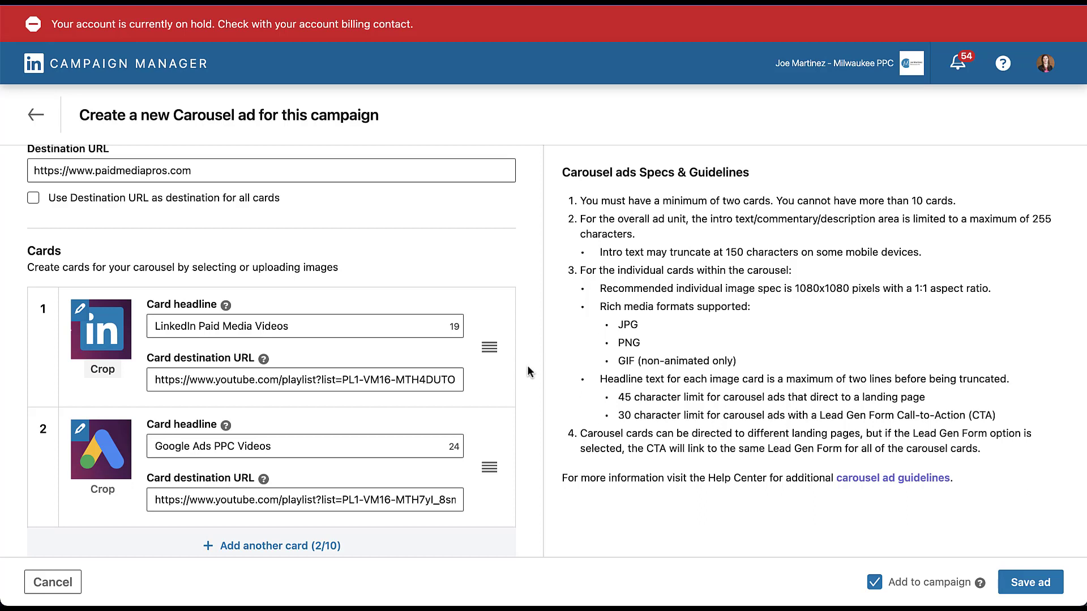
pyautogui.moveTo(544, 352)
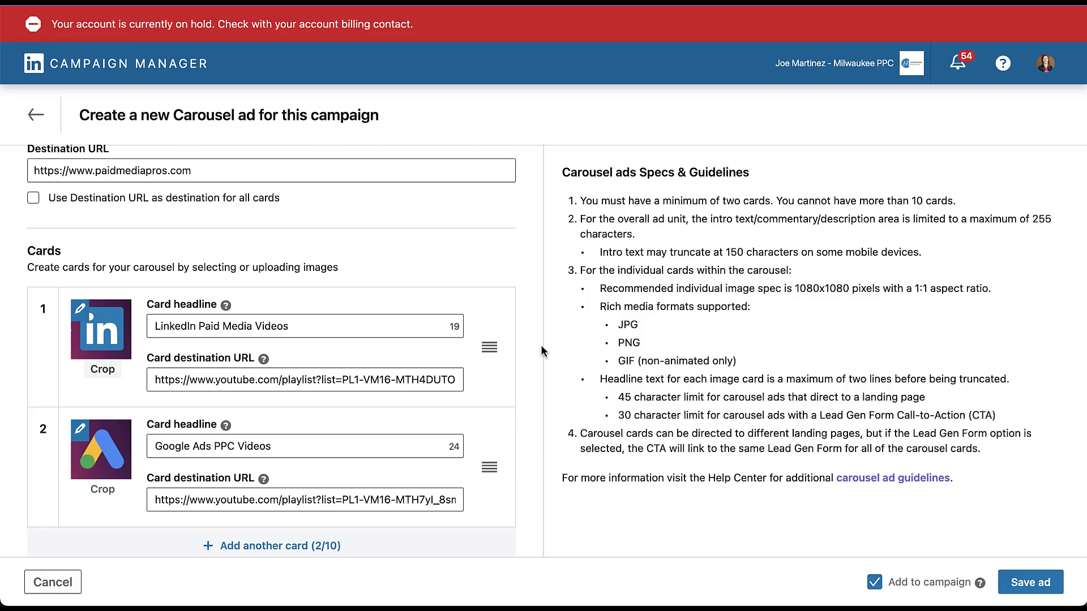
# Step: Tick 'Use Destination URL as destination for all cards' so every card links to paidmediapros.com
pyautogui.click(892, 478)
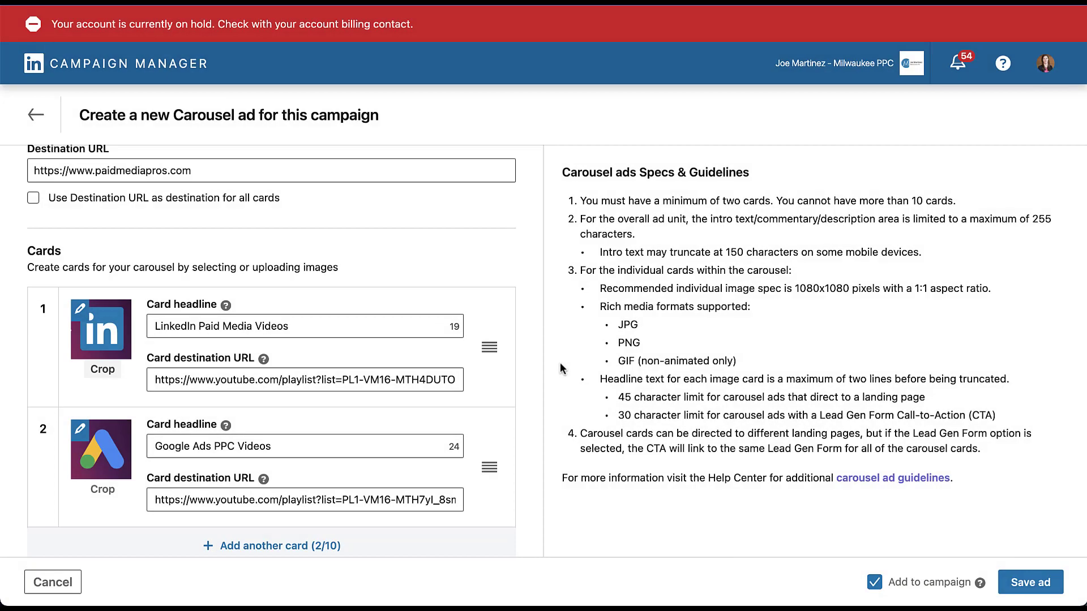
pyautogui.moveTo(564, 404)
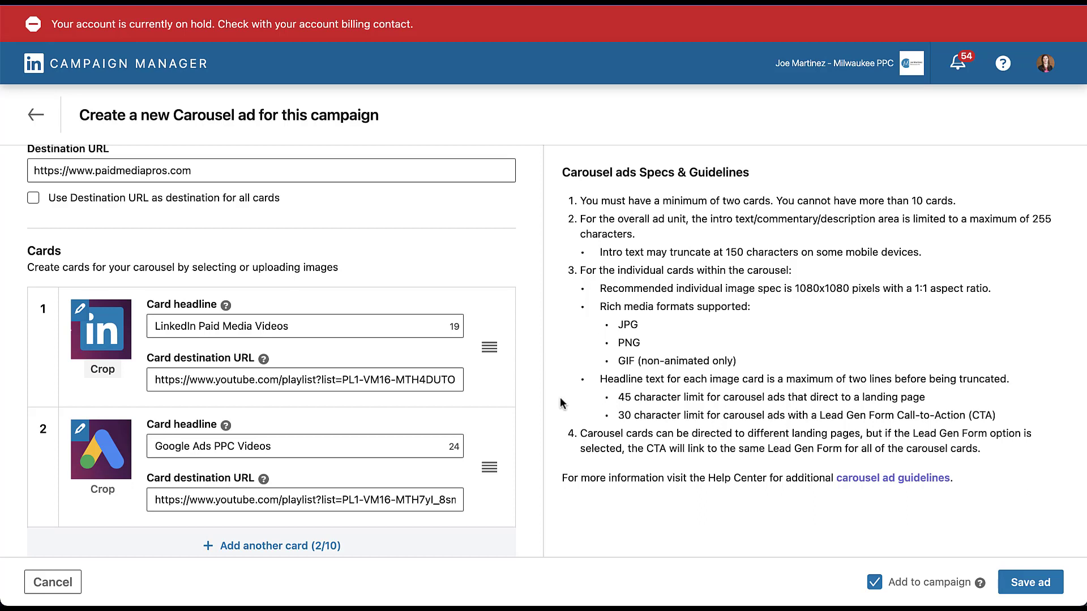
pyautogui.moveTo(479, 501)
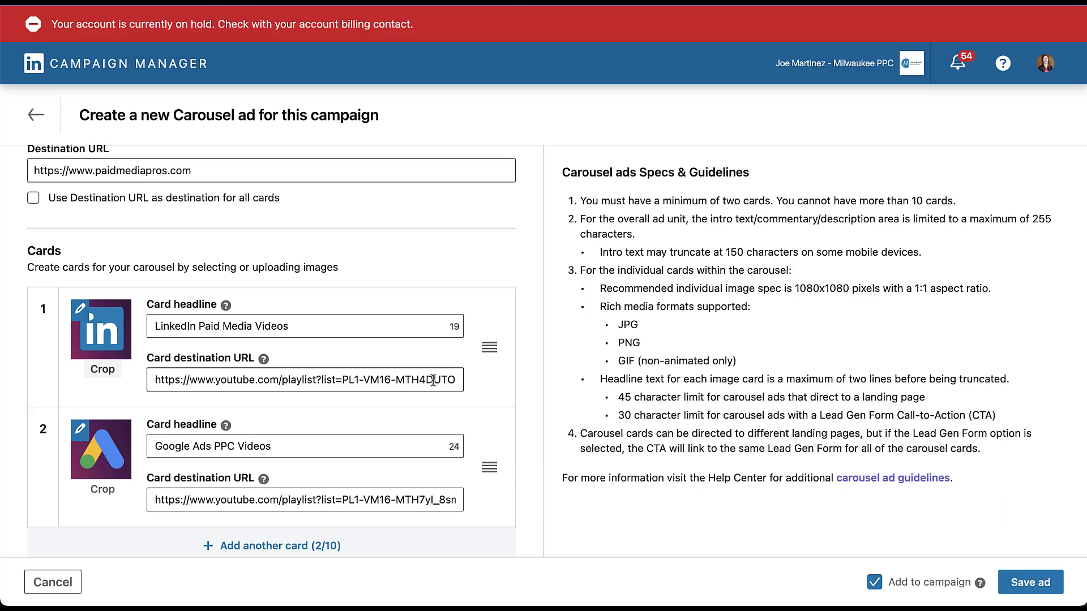
pyautogui.moveTo(480, 382)
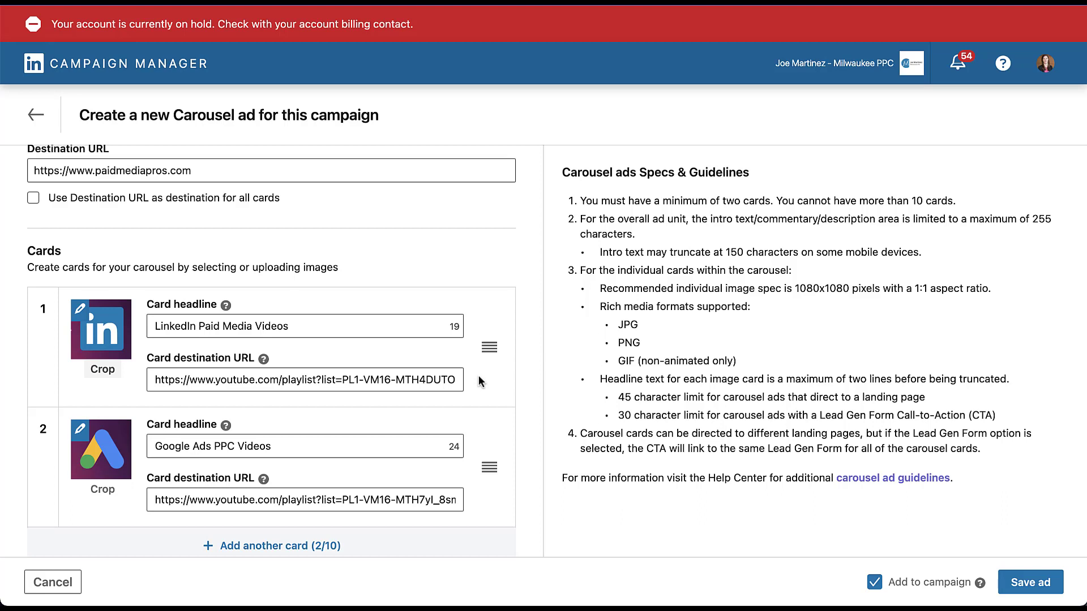
pyautogui.scroll(3)
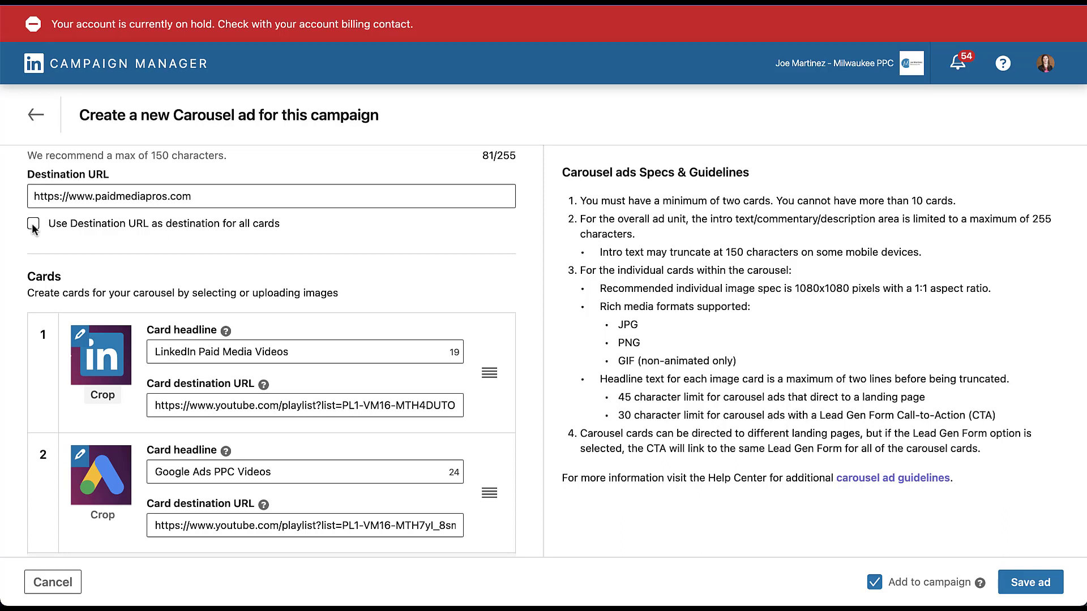
pyautogui.click(32, 226)
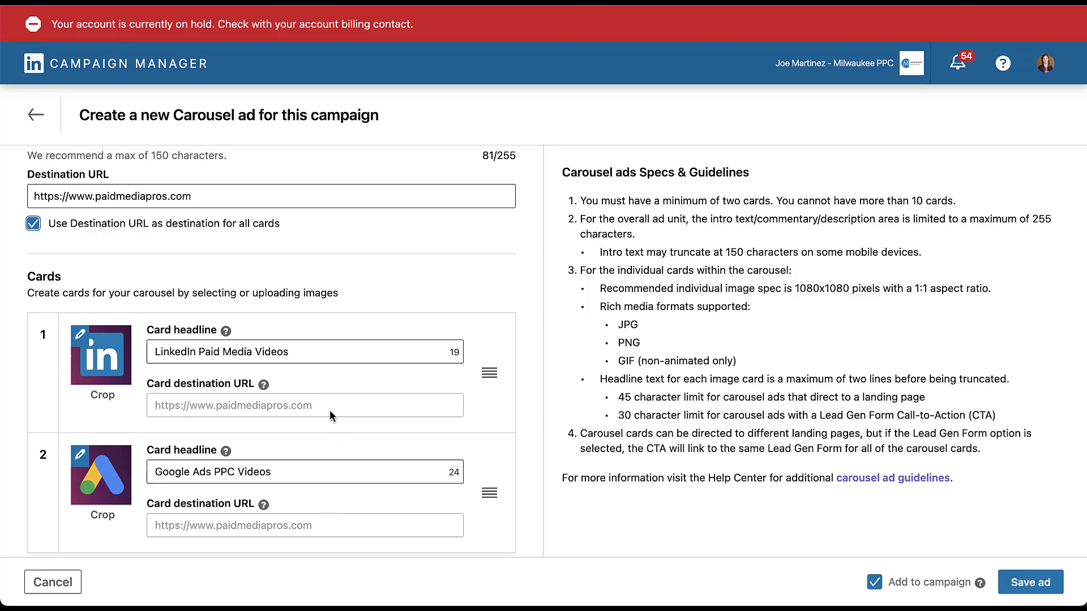
pyautogui.moveTo(81, 251)
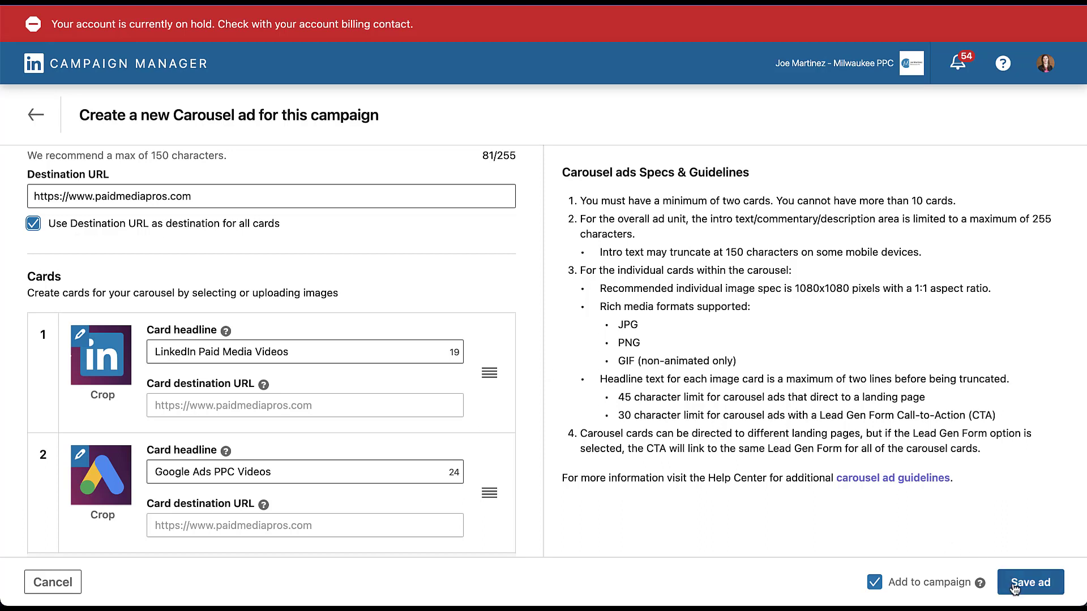
# Step: Save the carousel ad and bring up its Desktop Feed preview from the ad's options
pyautogui.click(1030, 581)
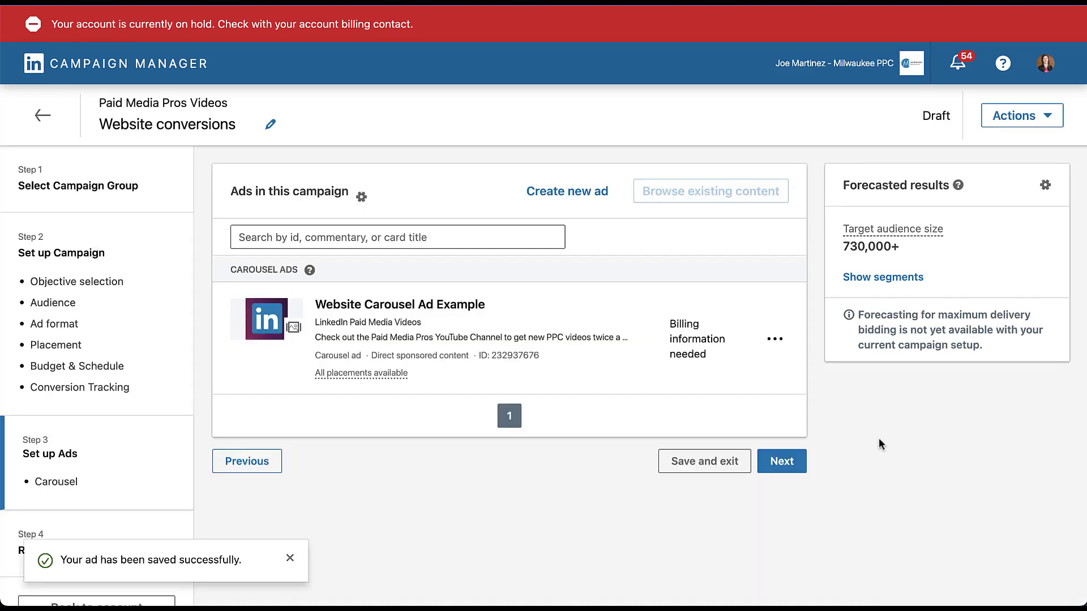
pyautogui.click(775, 339)
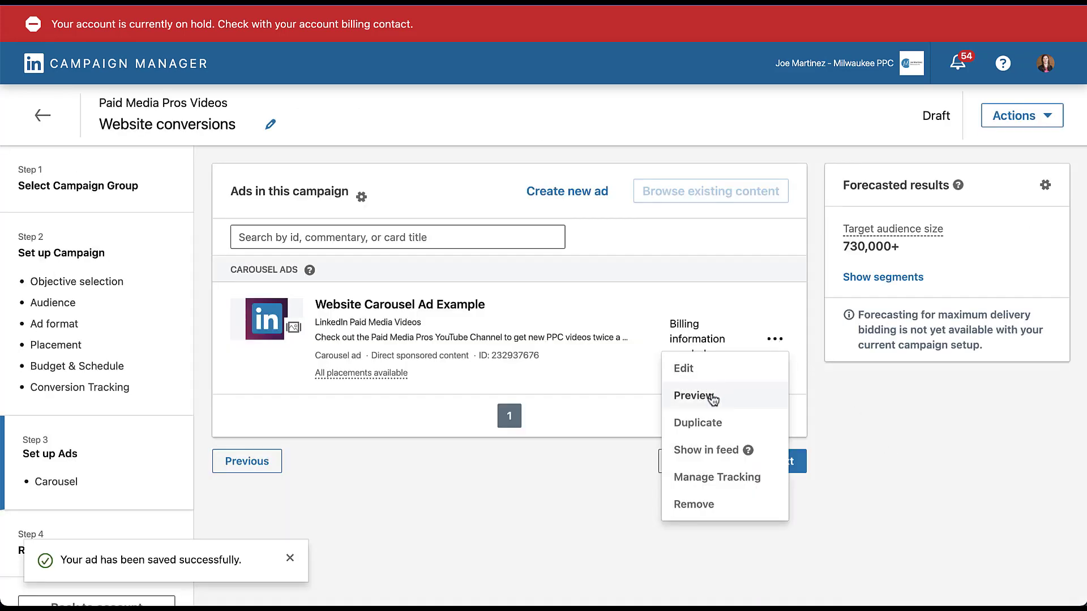
pyautogui.click(694, 396)
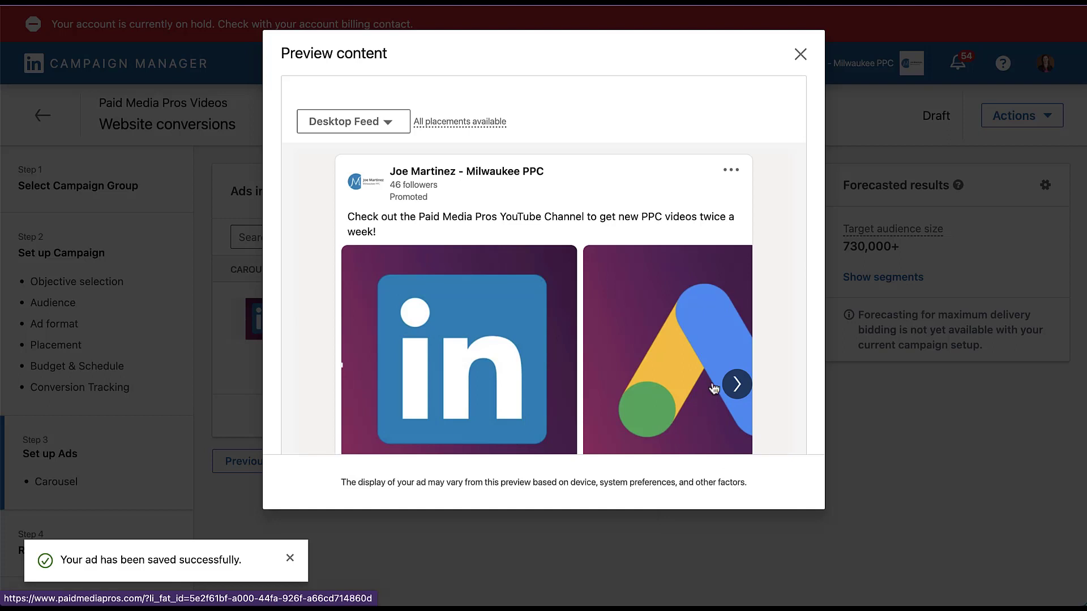
# Step: Scroll through the carousel preview, then close the preview dialog
pyautogui.scroll(-3)
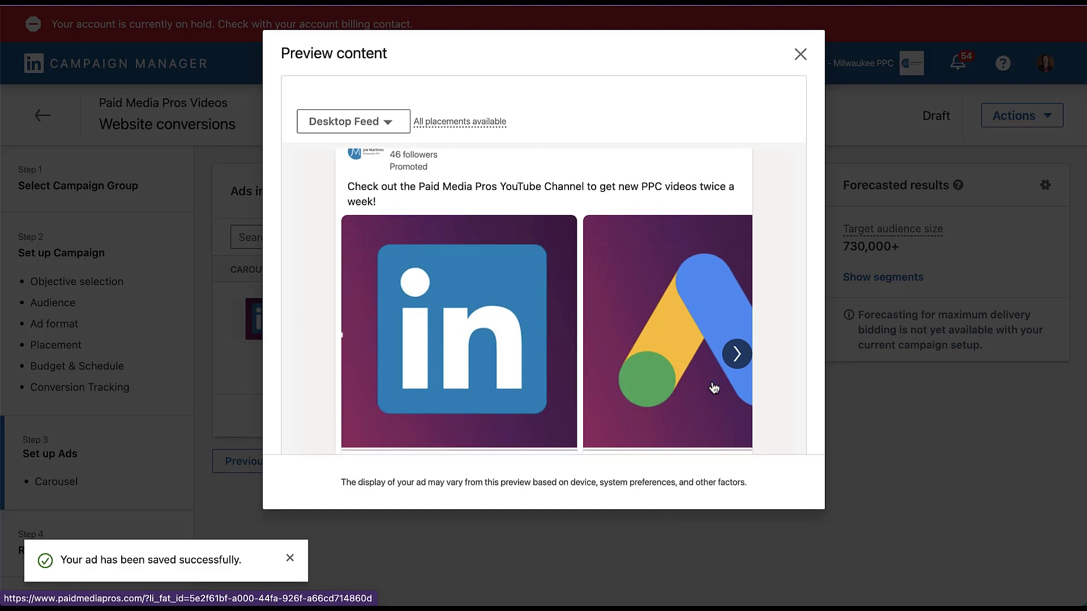
pyautogui.scroll(-3)
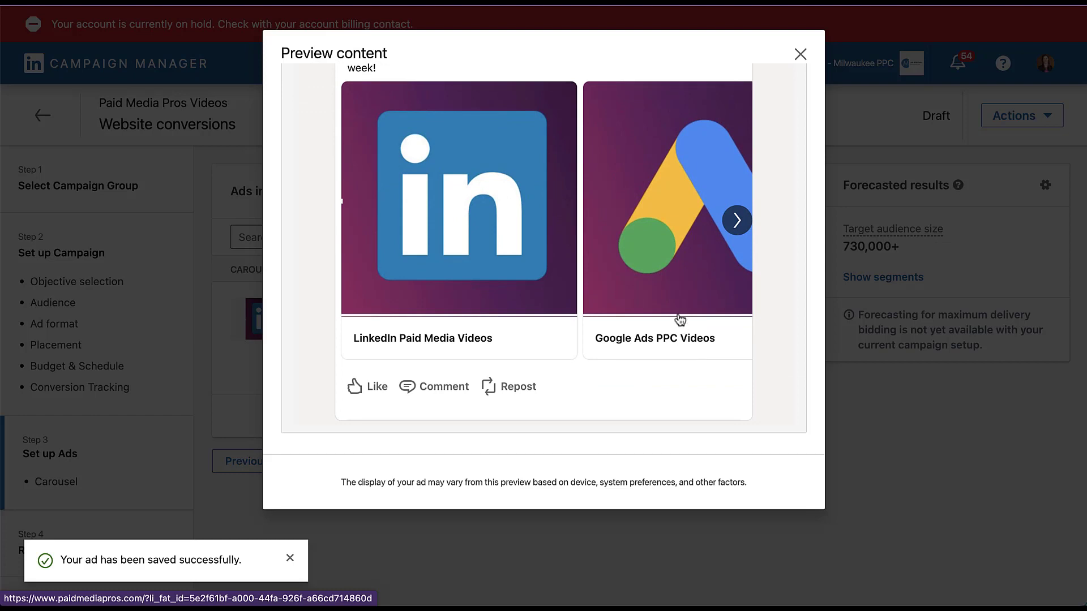
pyautogui.scroll(3)
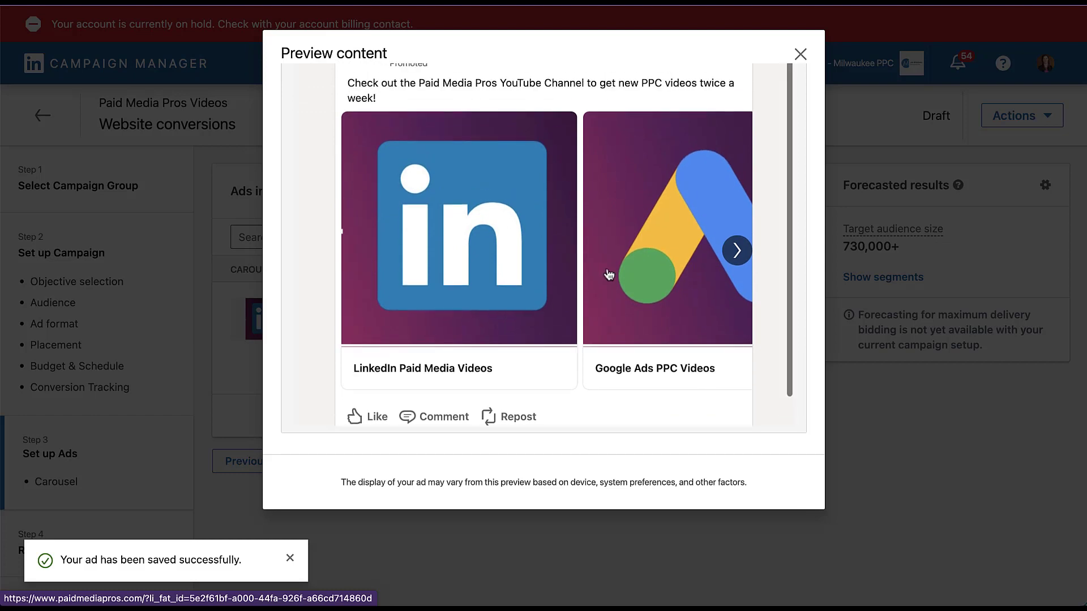
pyautogui.scroll(3)
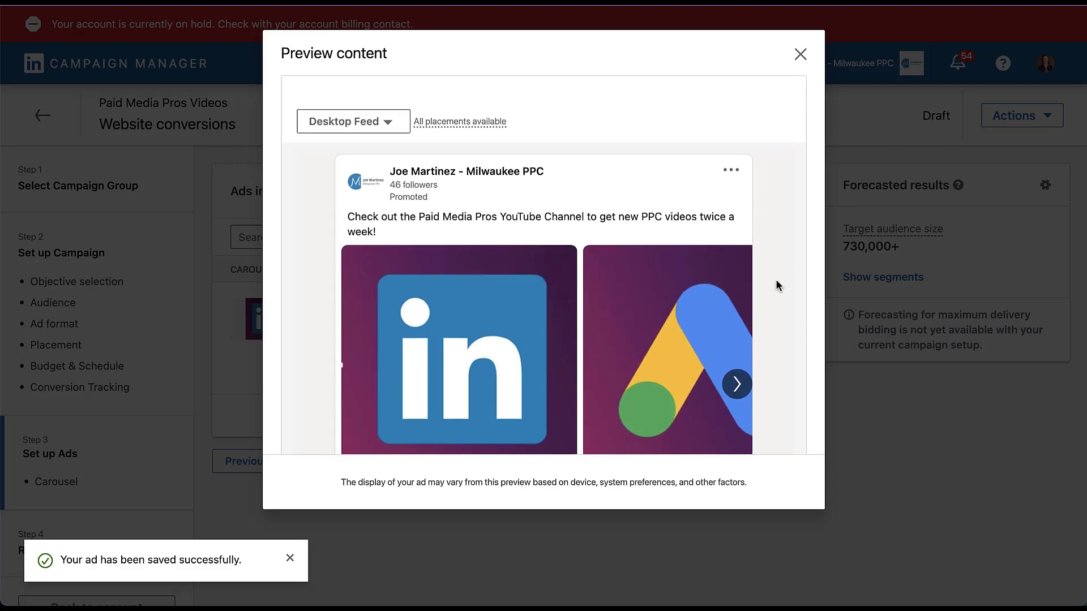
pyautogui.click(799, 54)
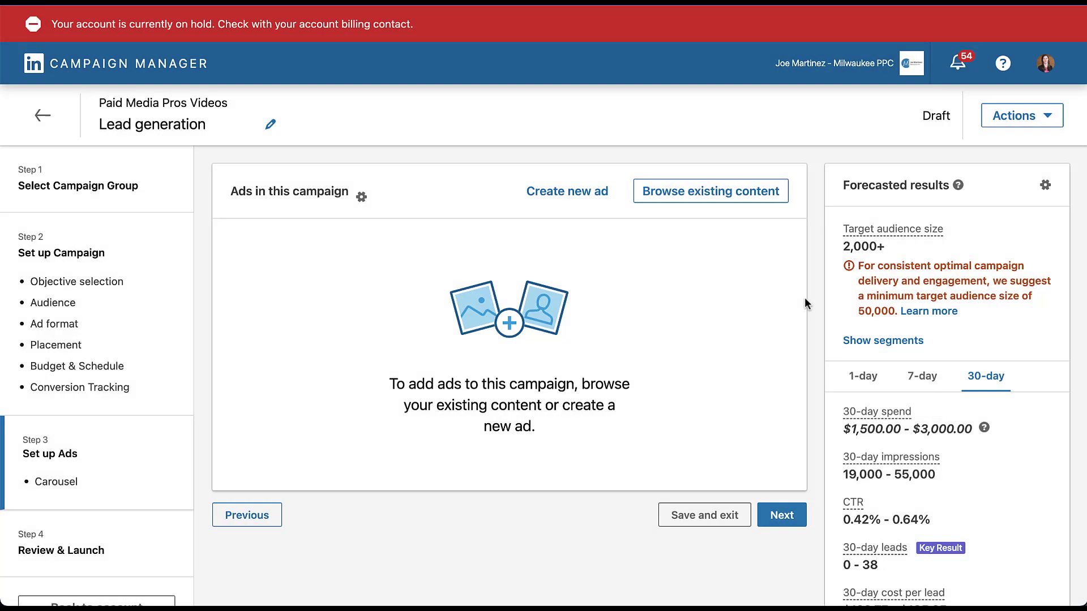
# Step: Create a new carousel ad in the Lead generation campaign and scroll to its Cards and Form details sections
pyautogui.click(566, 191)
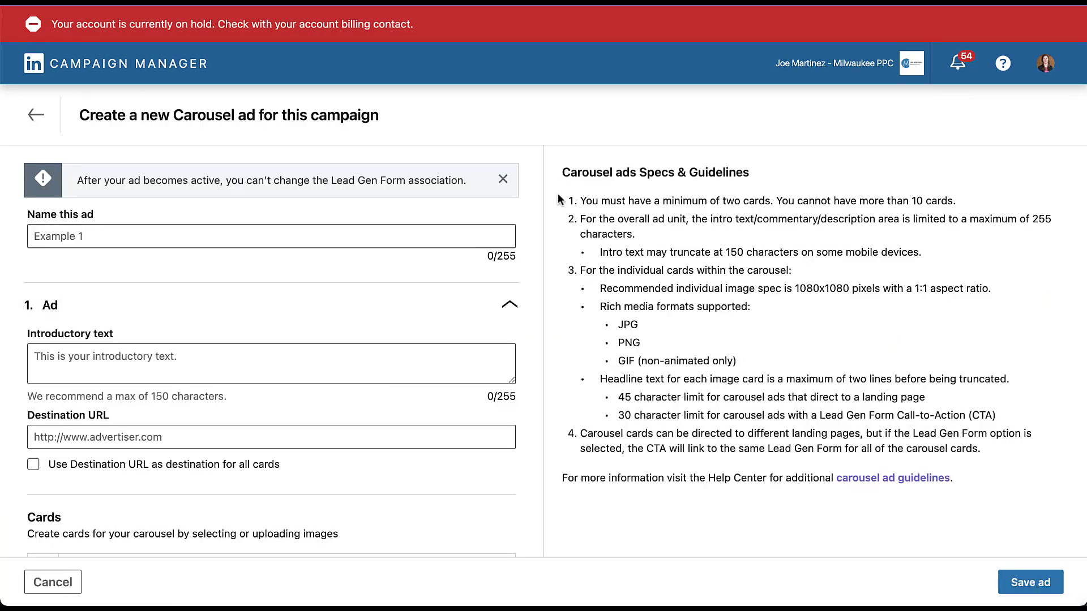
pyautogui.scroll(-3)
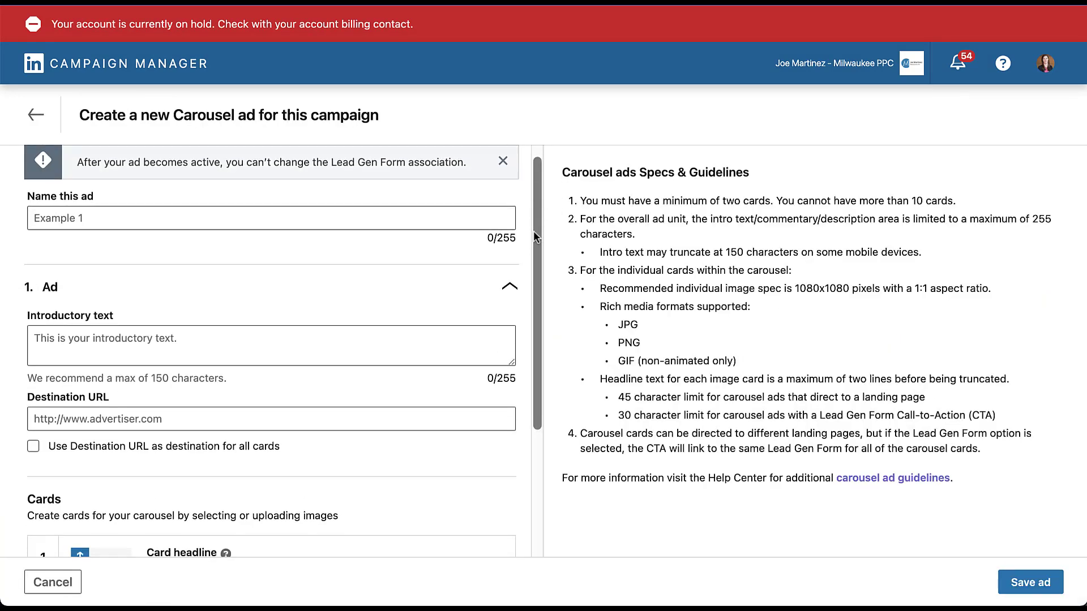
pyautogui.scroll(-3)
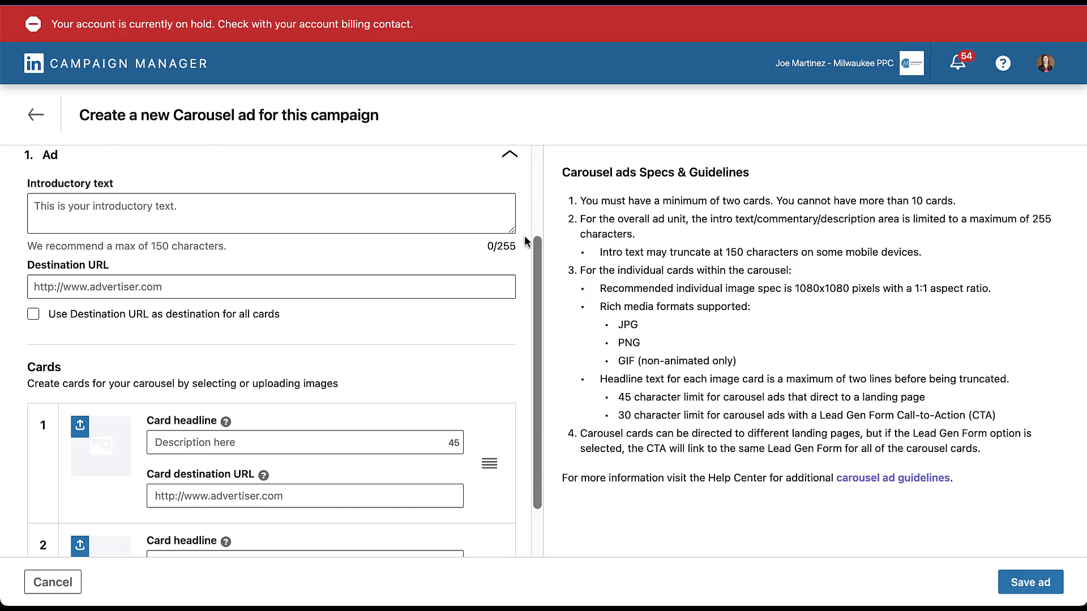
pyautogui.moveTo(522, 293)
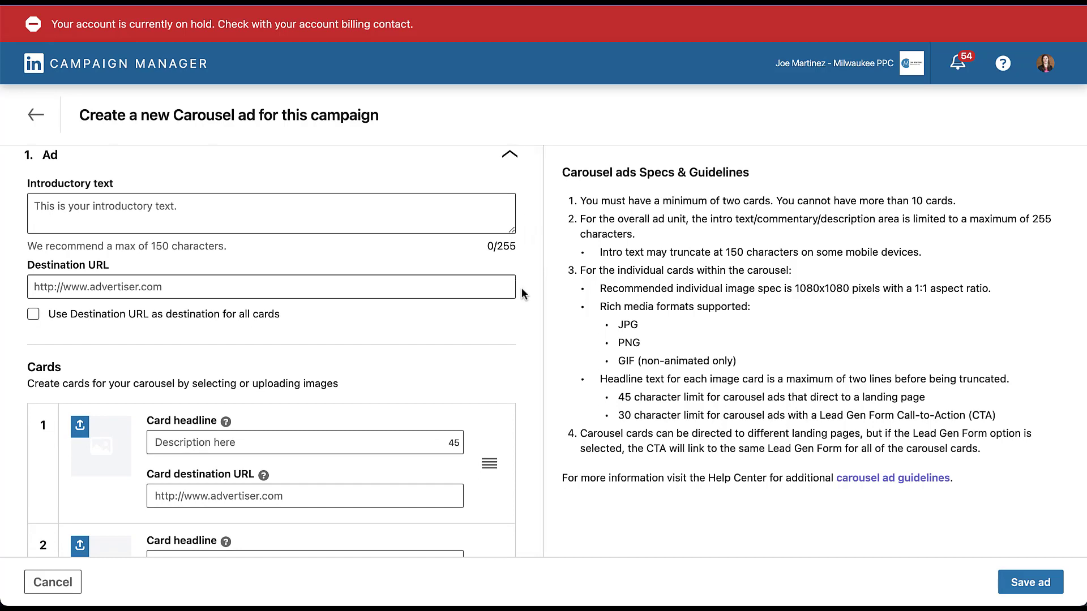
pyautogui.scroll(-3)
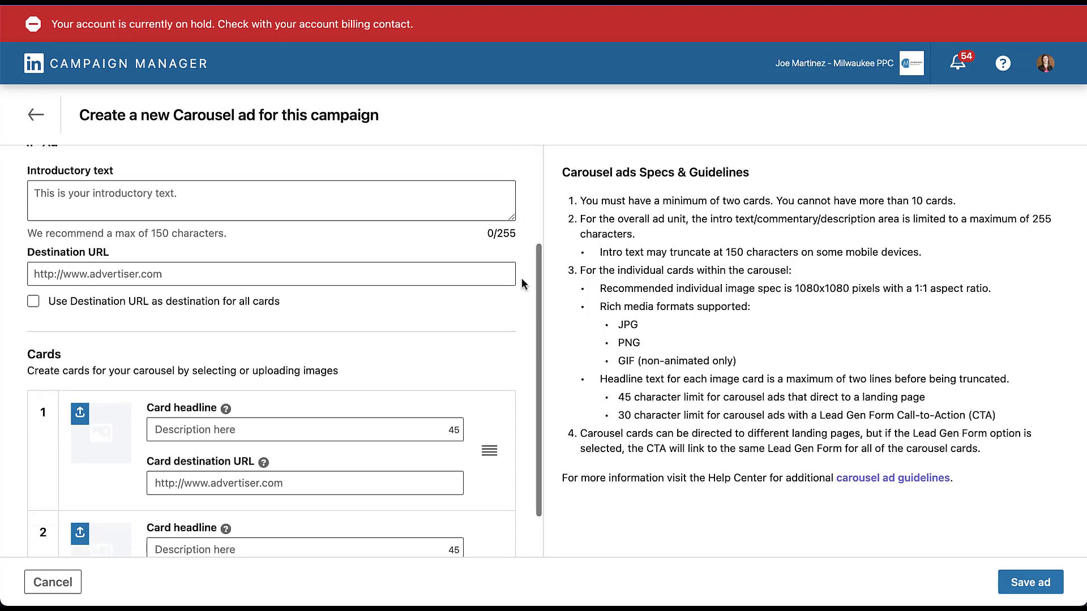
pyautogui.scroll(-3)
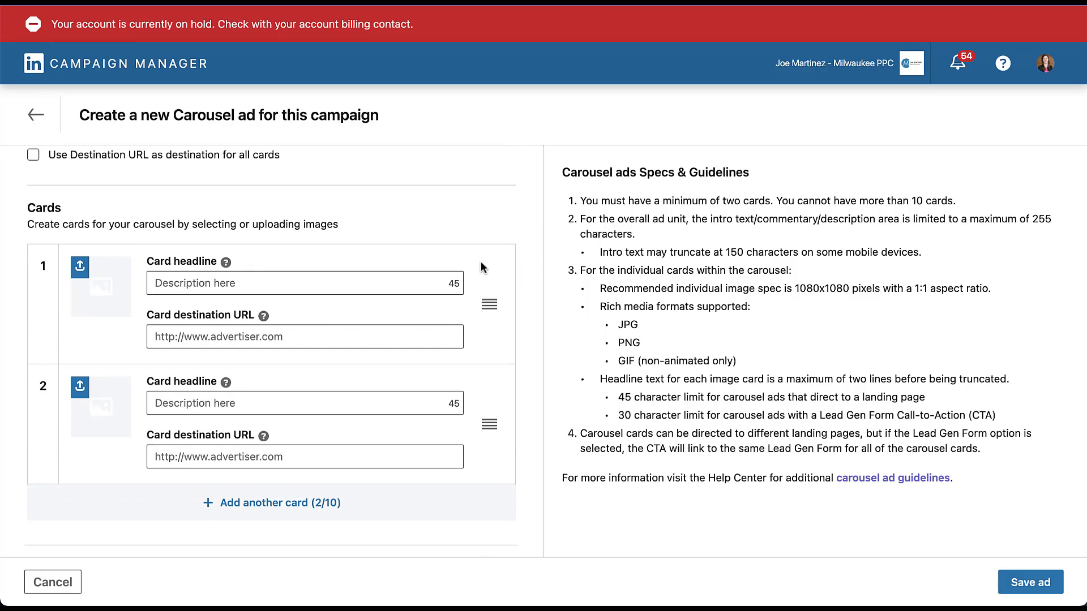
pyautogui.moveTo(473, 375)
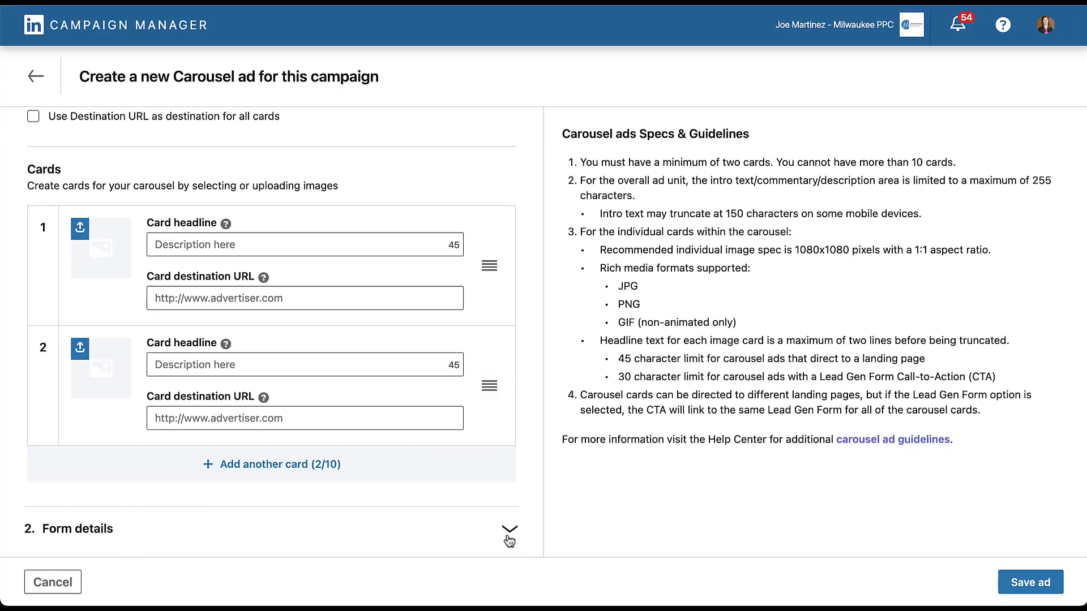
# Step: Expand Form details and view the Call-to-action choices such as Sign Up, Apply Now and Learn More
pyautogui.click(509, 531)
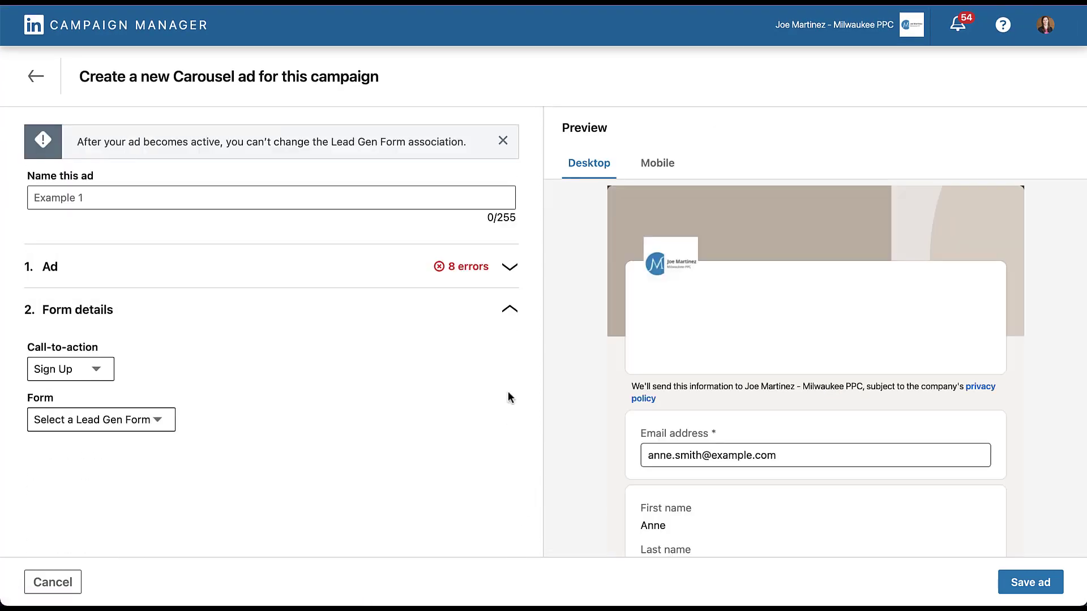
pyautogui.moveTo(195, 368)
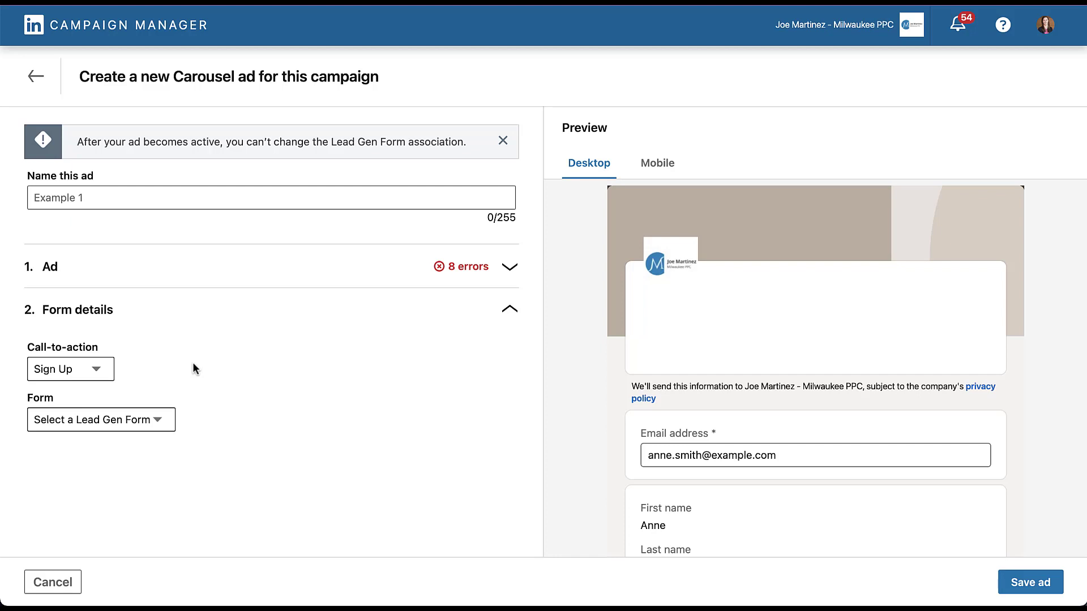
pyautogui.click(69, 368)
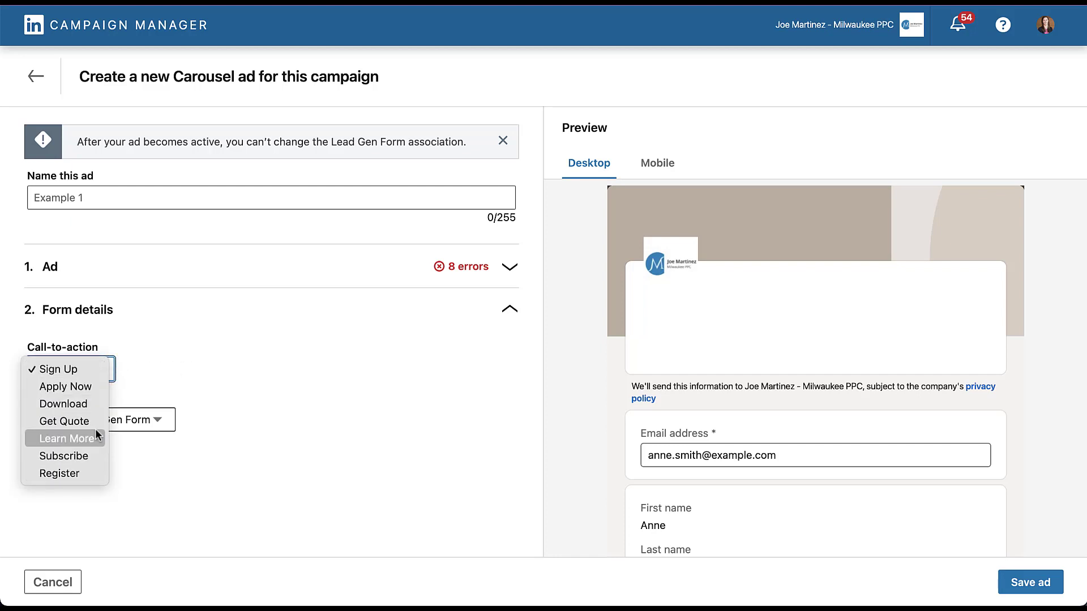
pyautogui.click(59, 368)
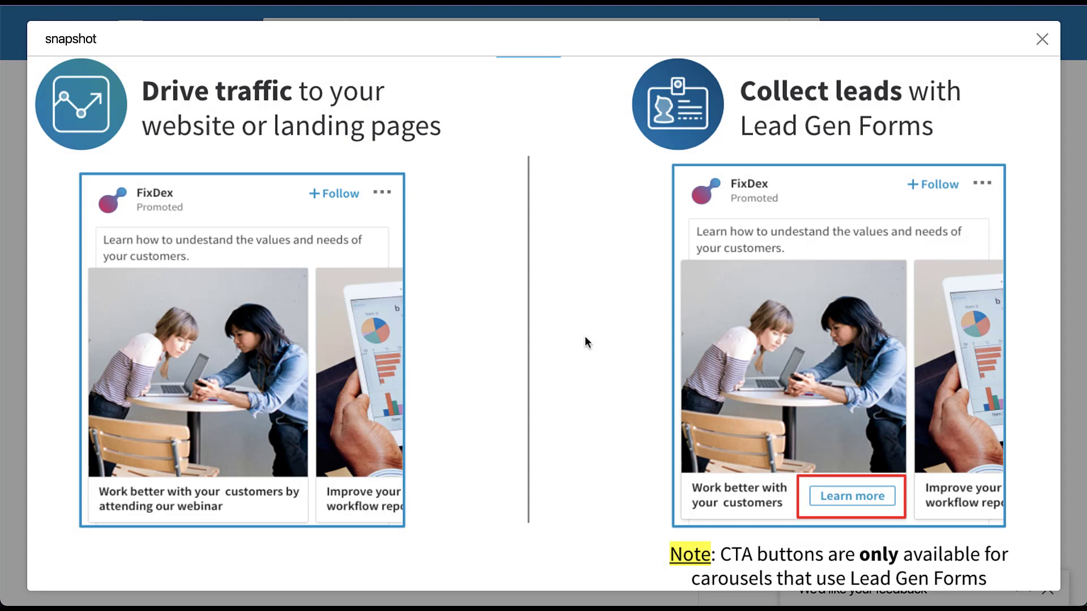
pyautogui.moveTo(634, 504)
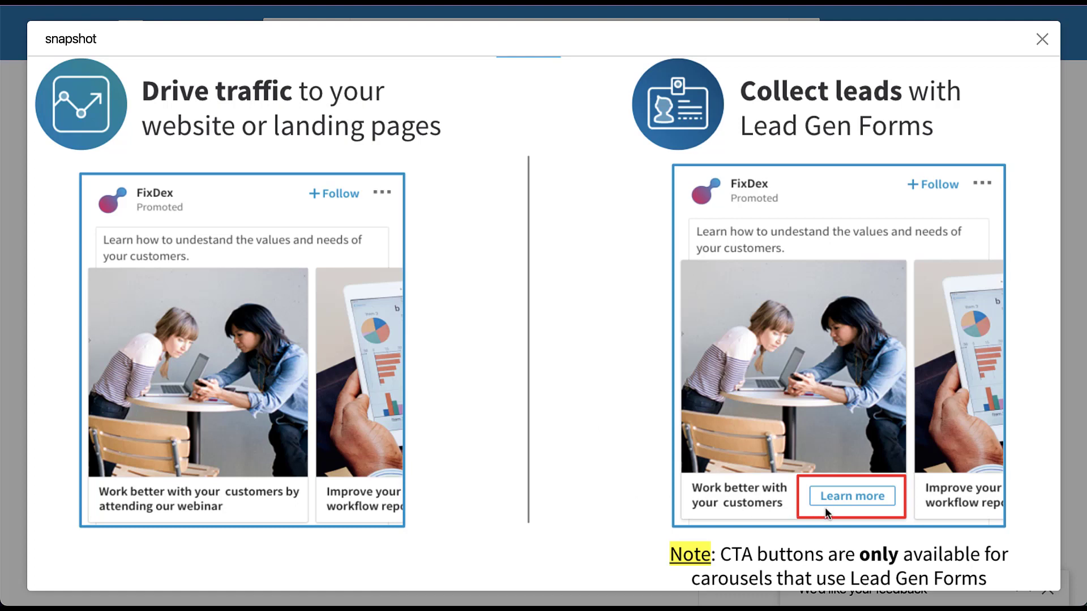
pyautogui.moveTo(632, 479)
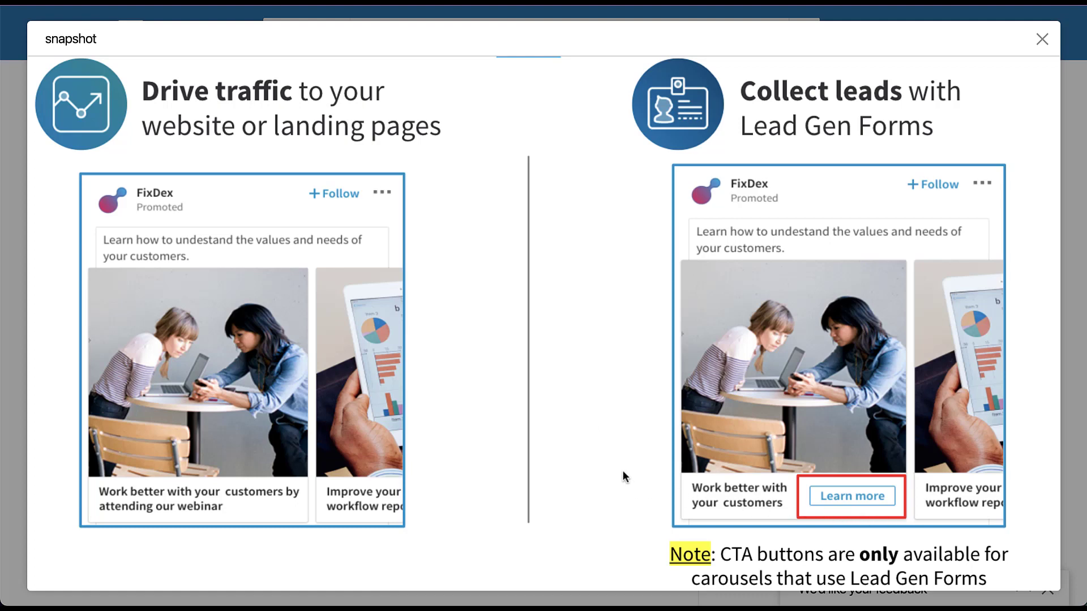
pyautogui.moveTo(589, 489)
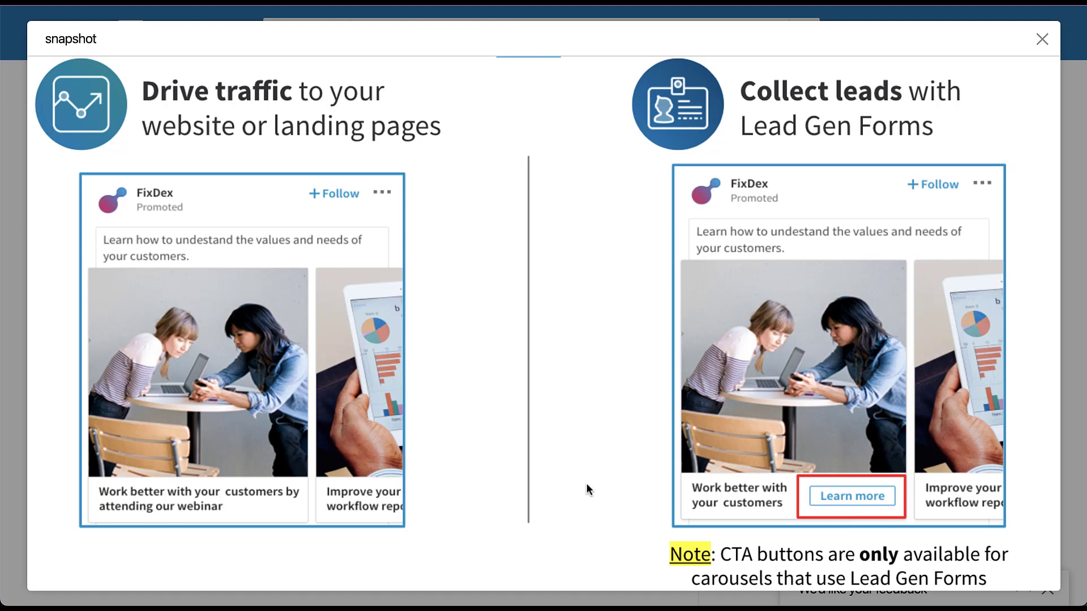
pyautogui.moveTo(792, 509)
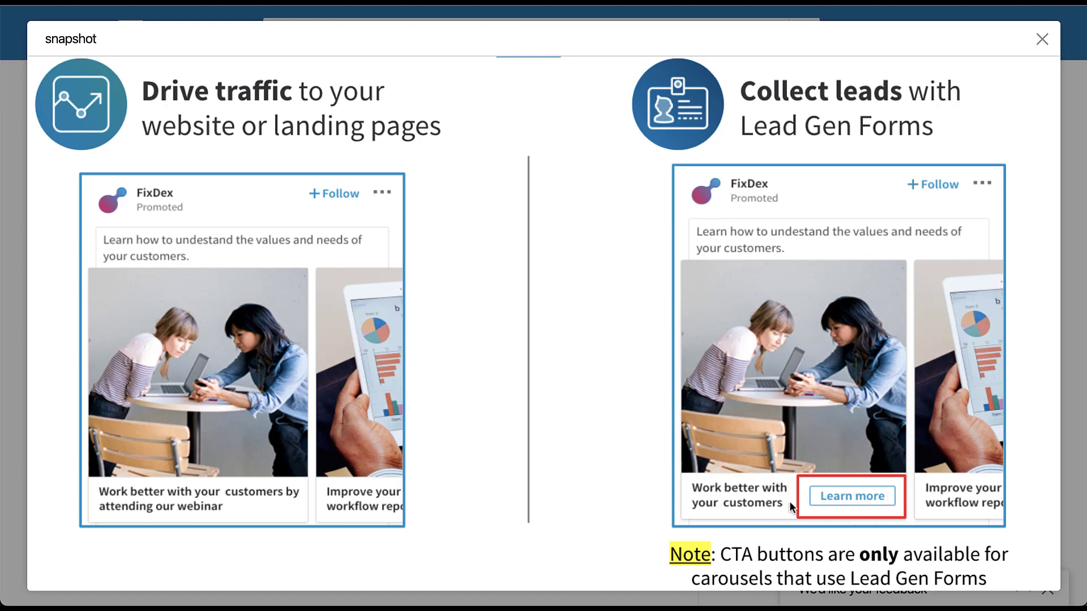
pyautogui.moveTo(618, 500)
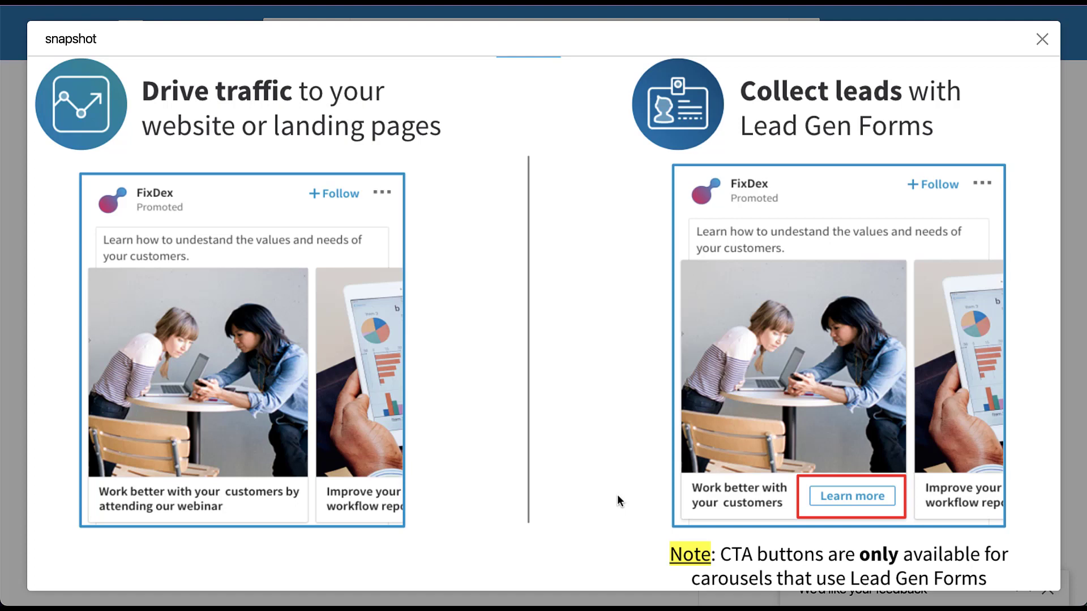
pyautogui.moveTo(429, 504)
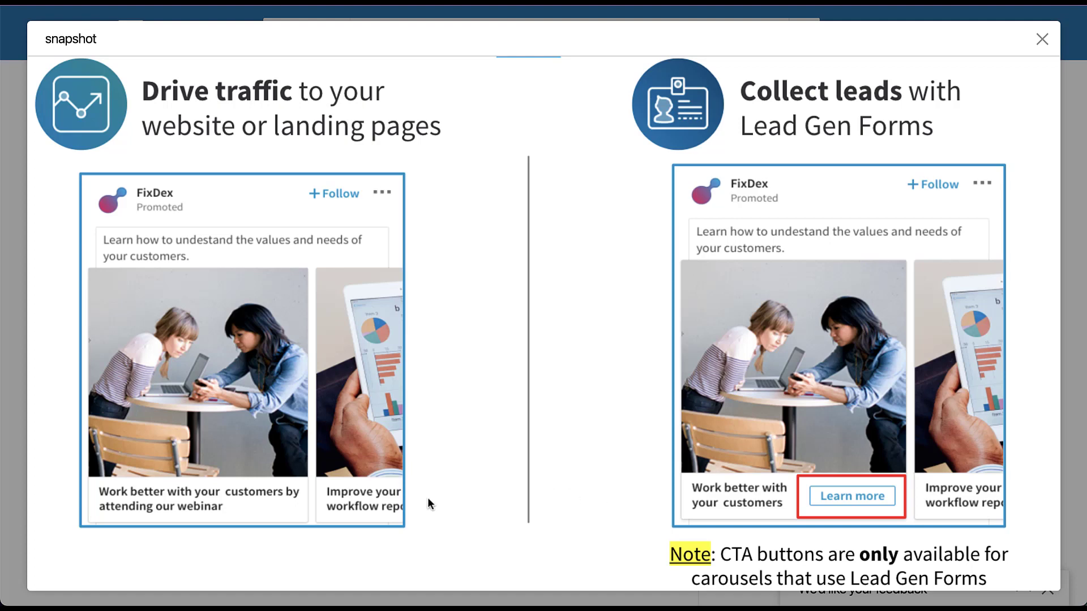
pyautogui.moveTo(645, 501)
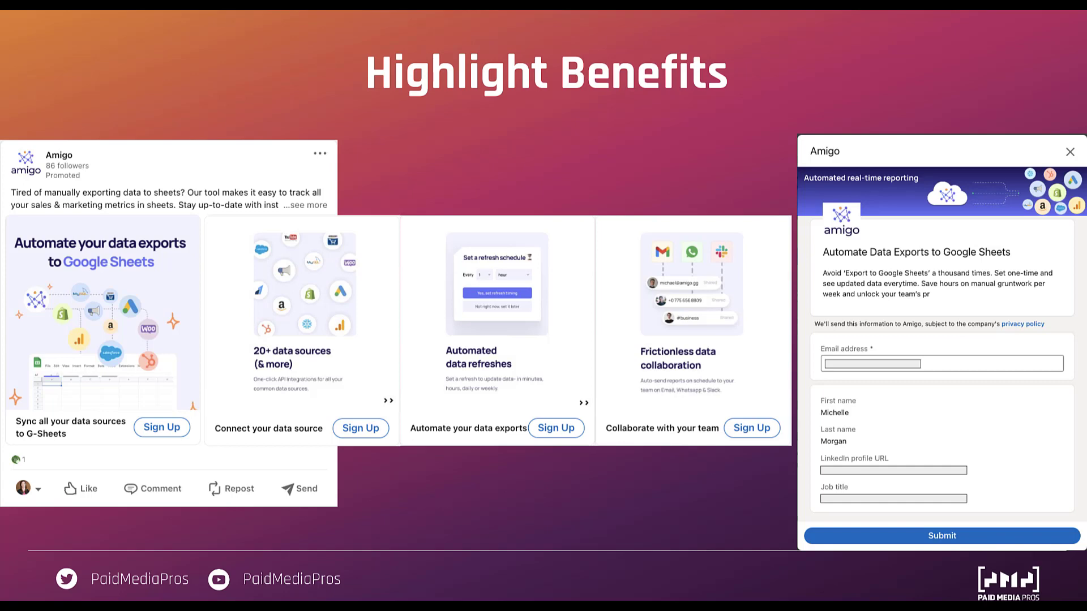
# Step: Advance to the Outline Different Components of Service example slide
pyautogui.press('Right')
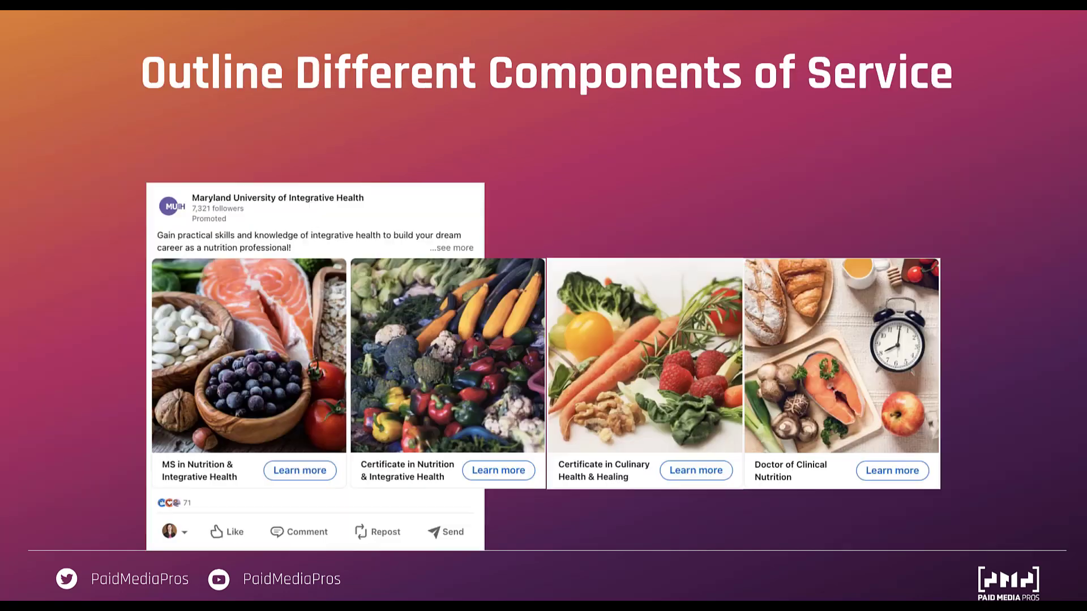